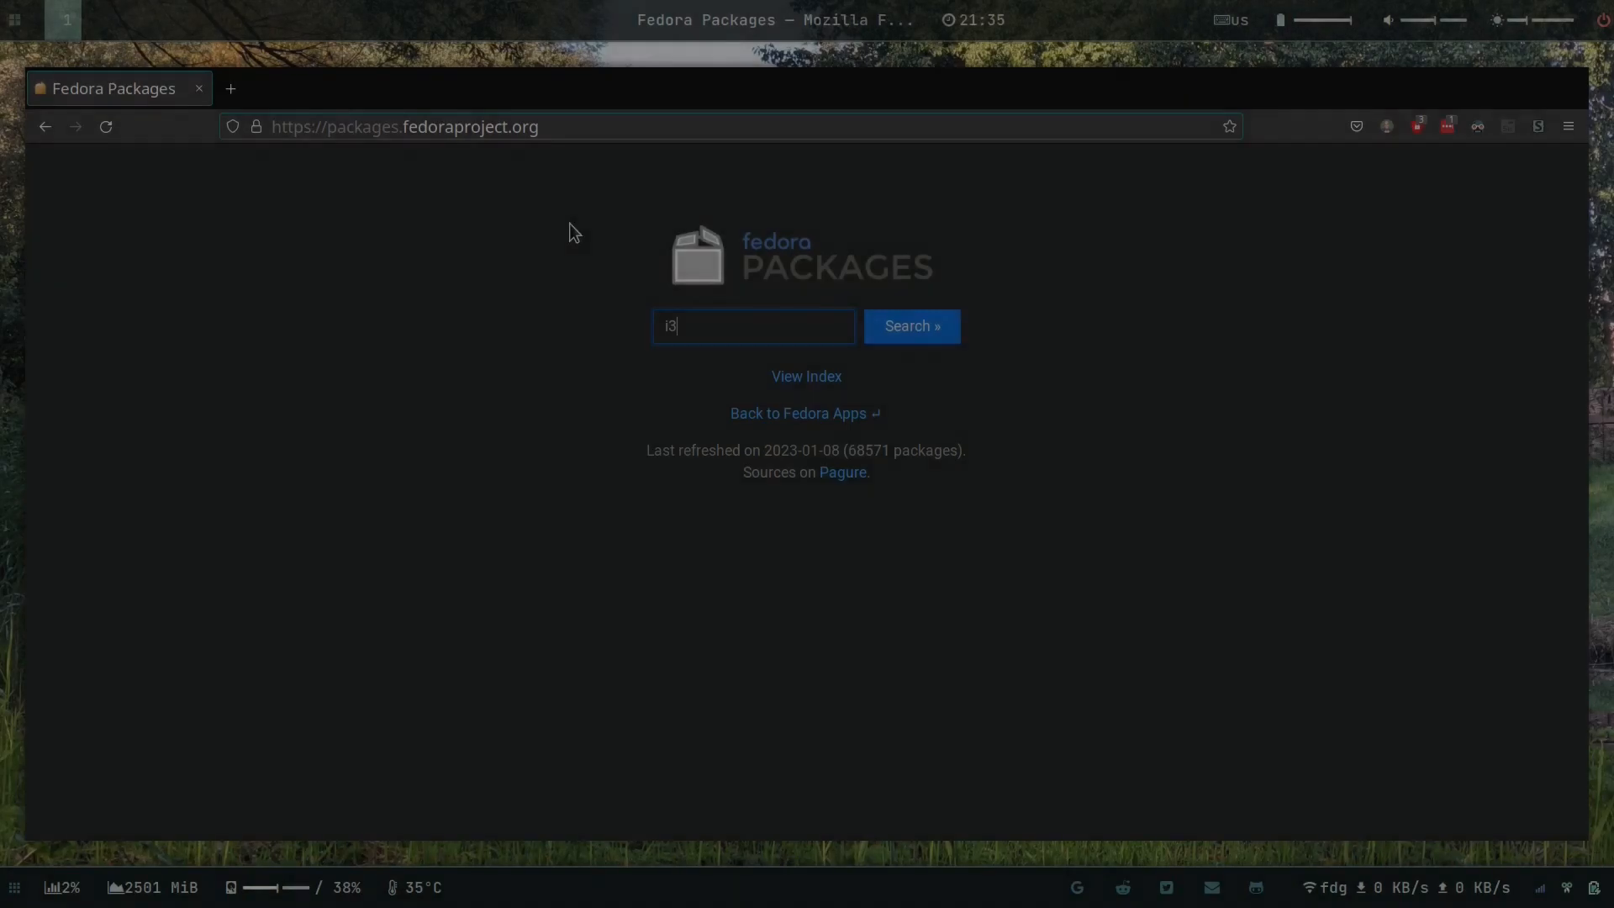
# Step: Search Fedora Packages for i3 and view its Releases Overview with stable versions per release
pyautogui.click(909, 326)
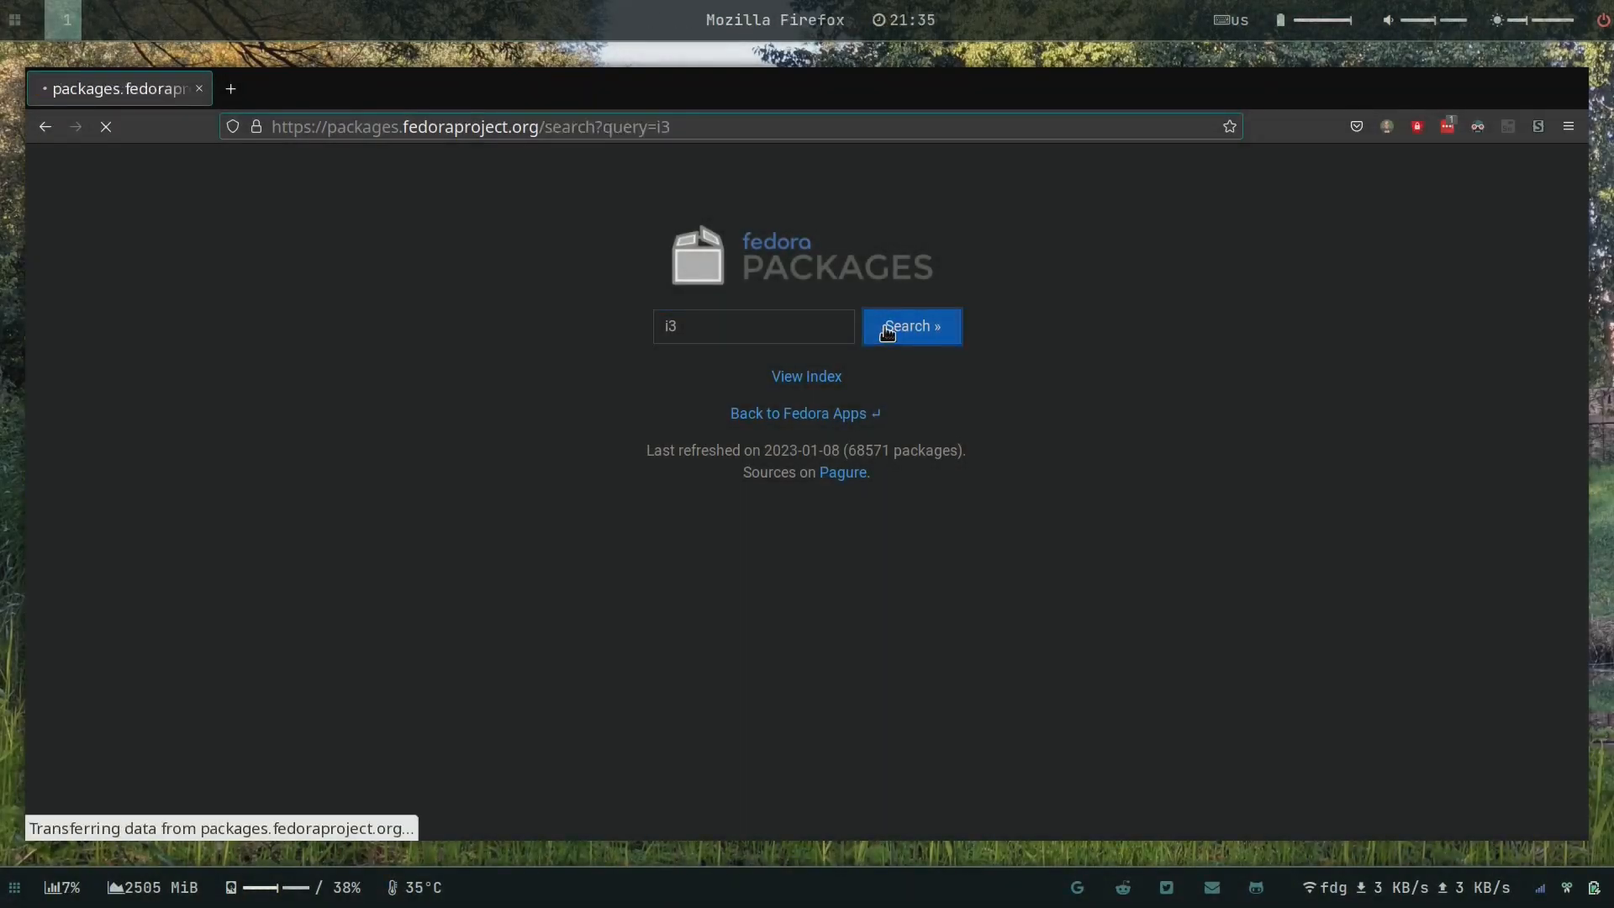
pyautogui.click(909, 326)
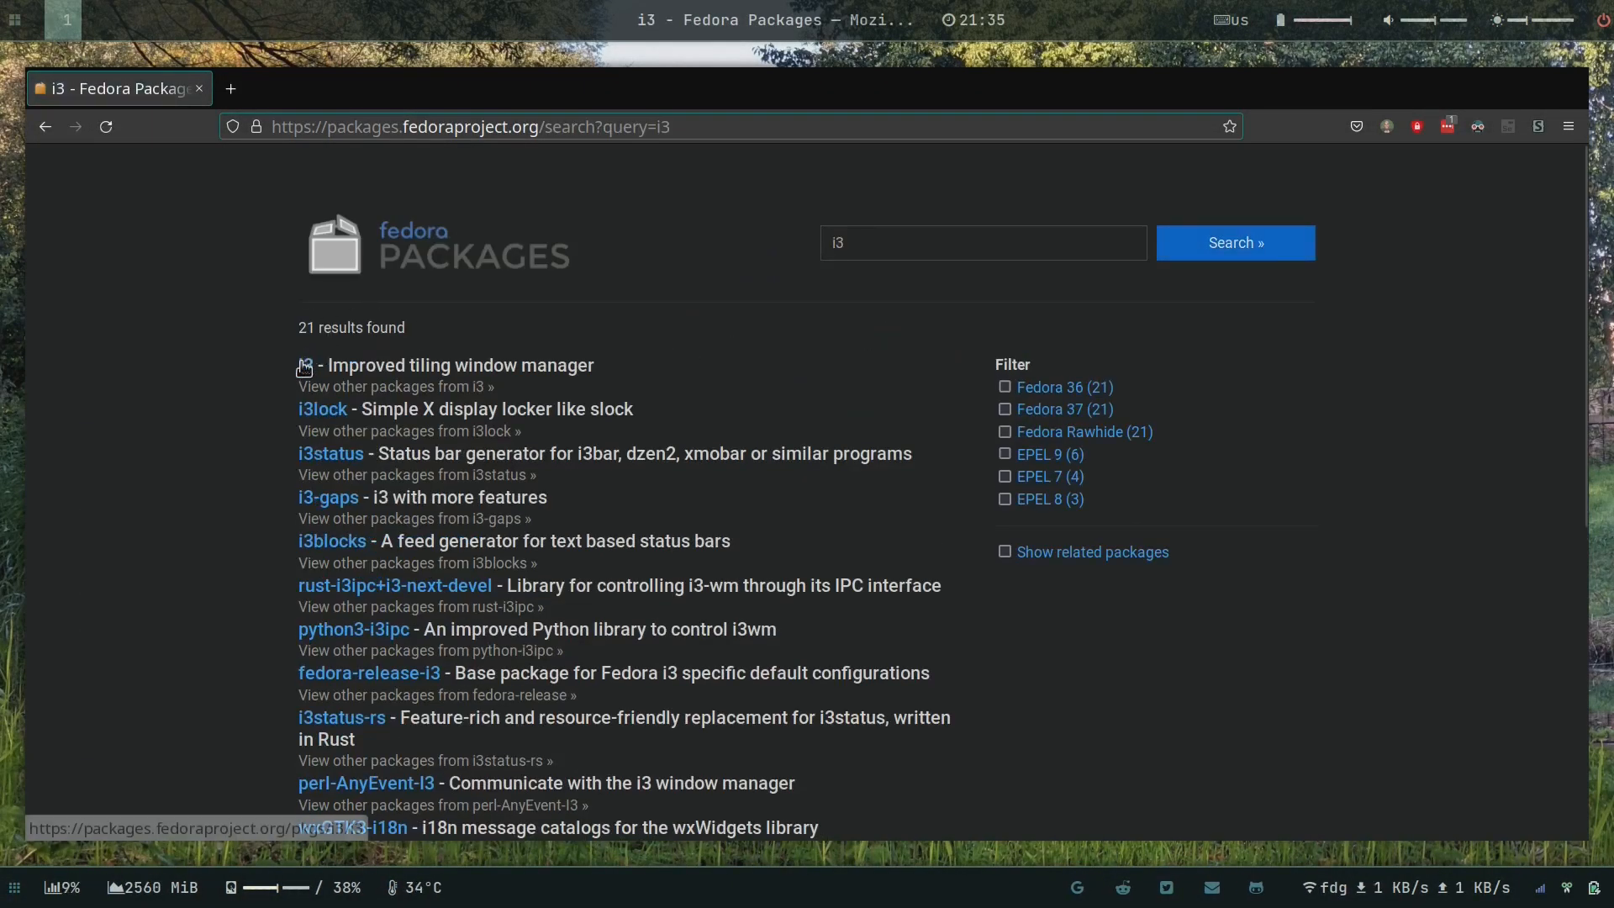
pyautogui.click(314, 365)
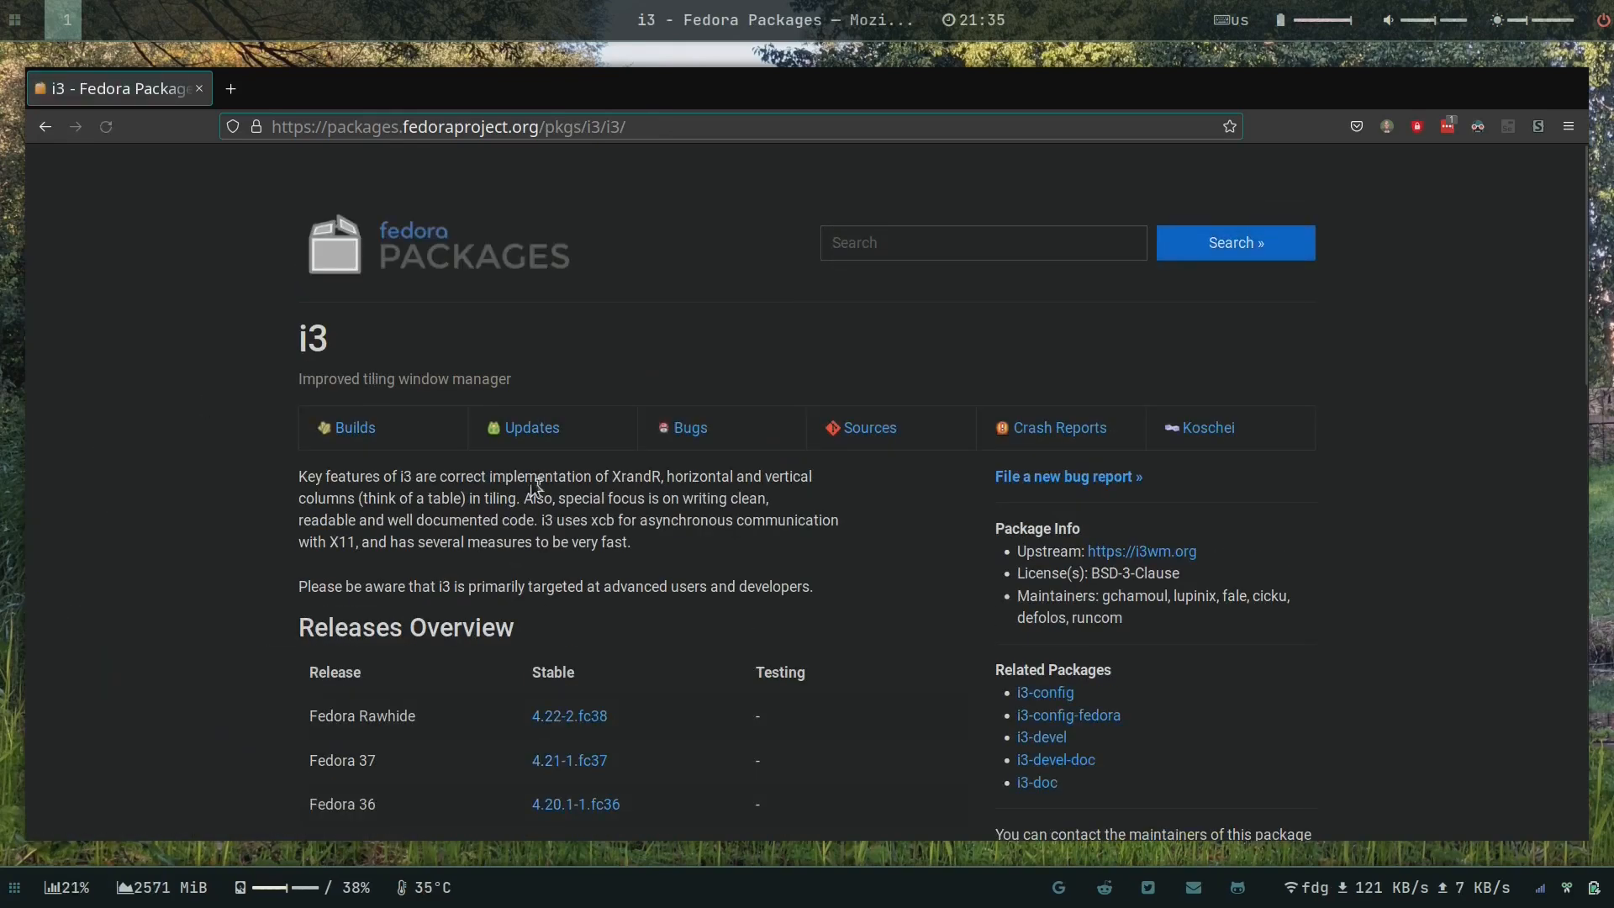
pyautogui.scroll(-3)
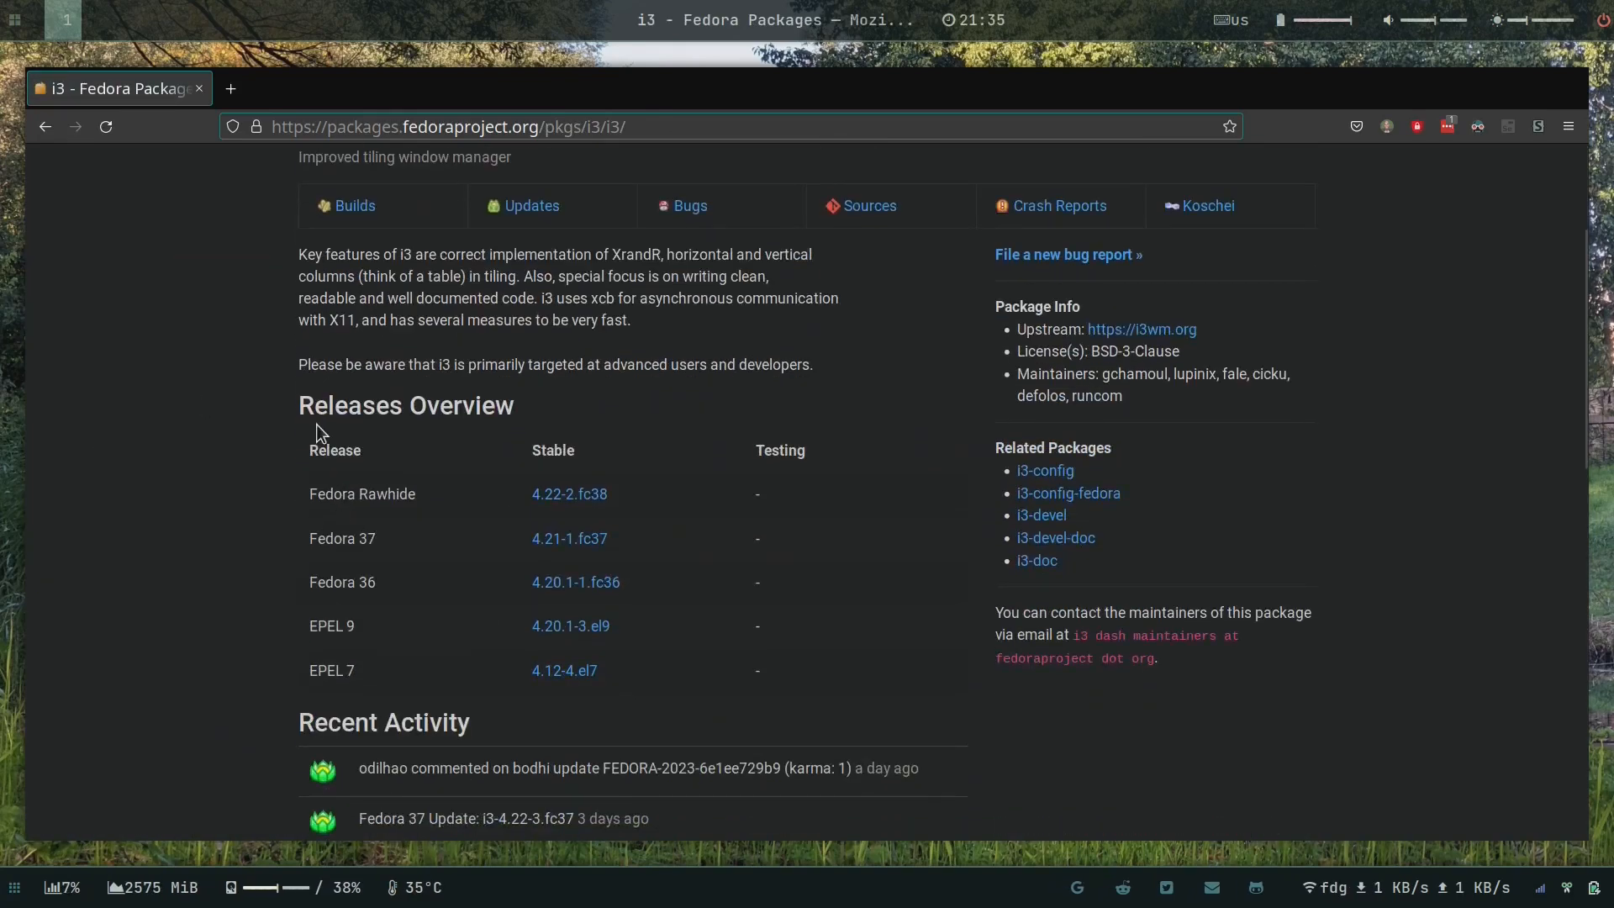
pyautogui.press('ctrl+plus')
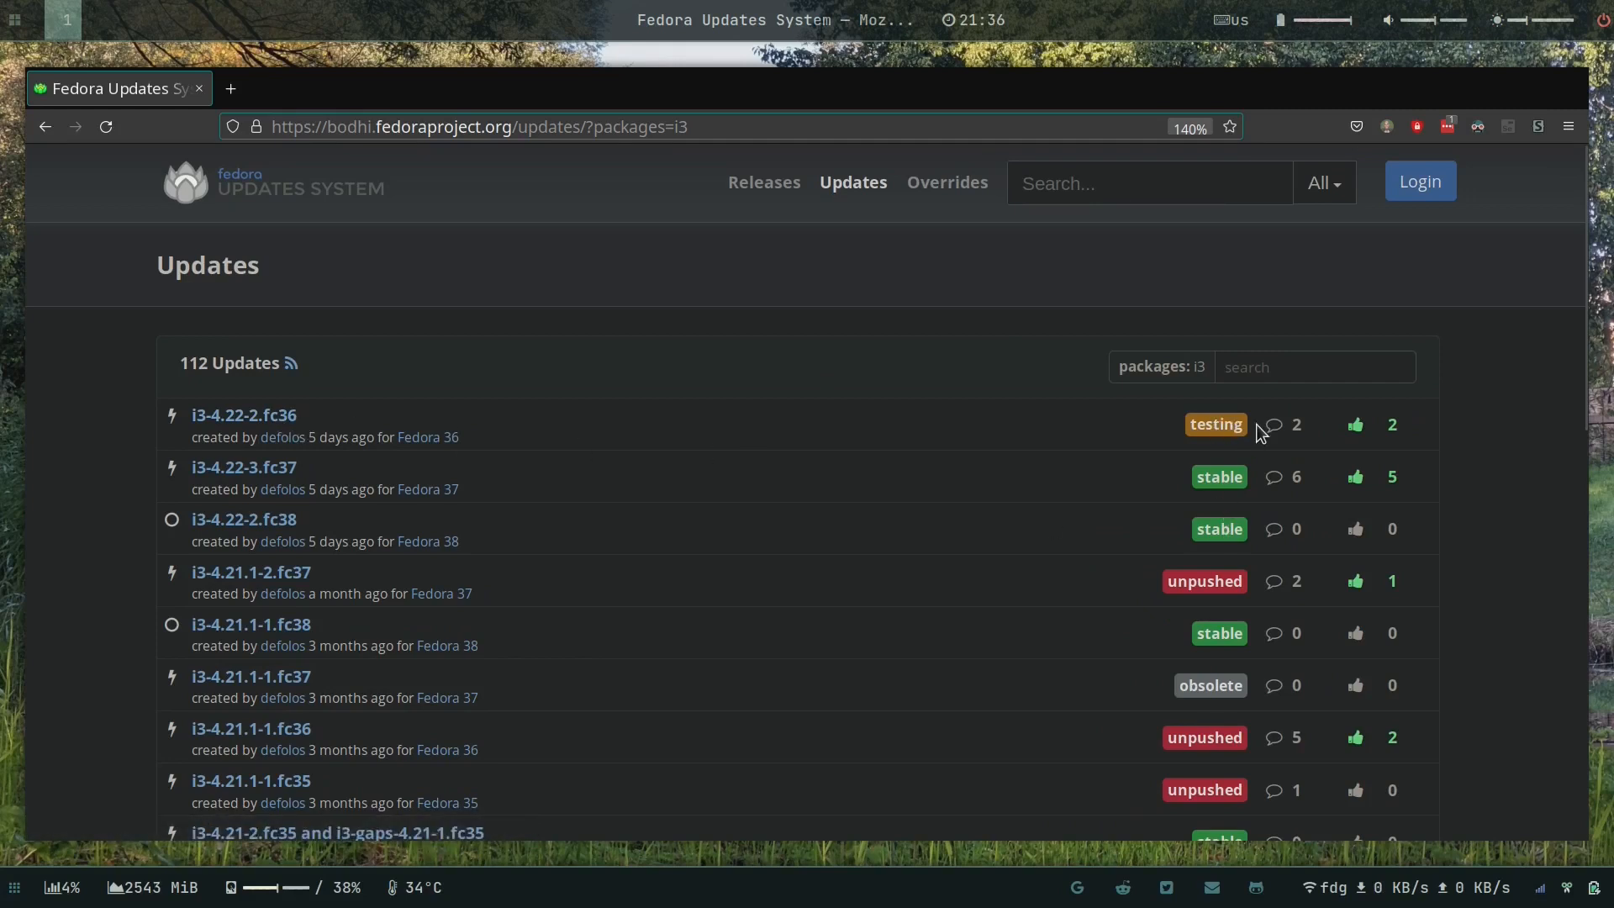
pyautogui.moveTo(1382, 430)
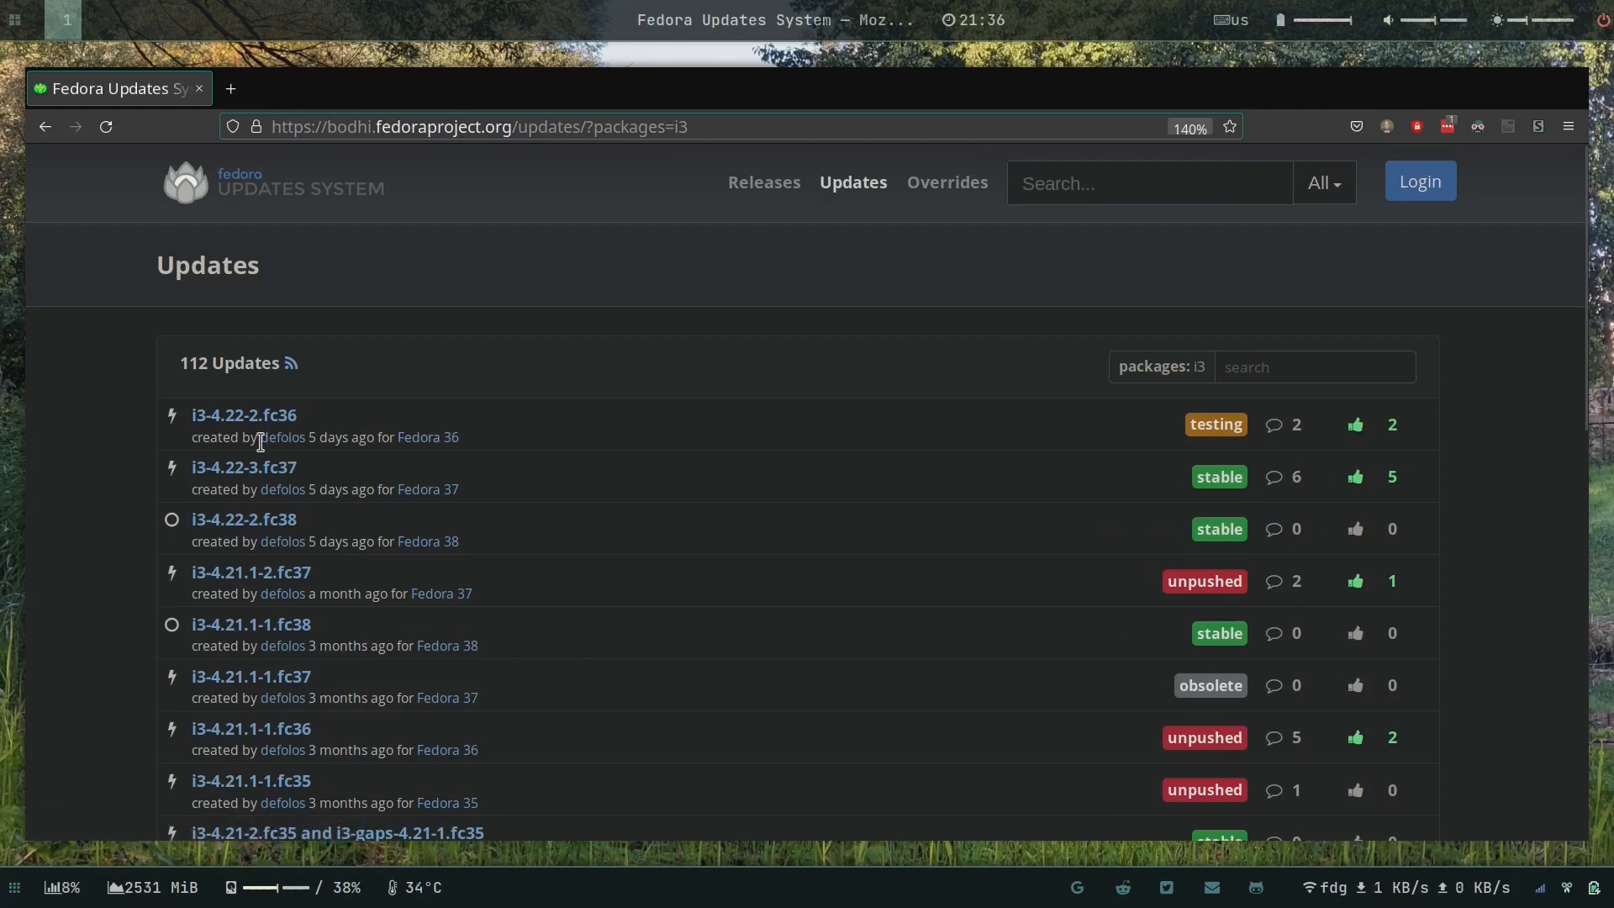
pyautogui.moveTo(1375, 489)
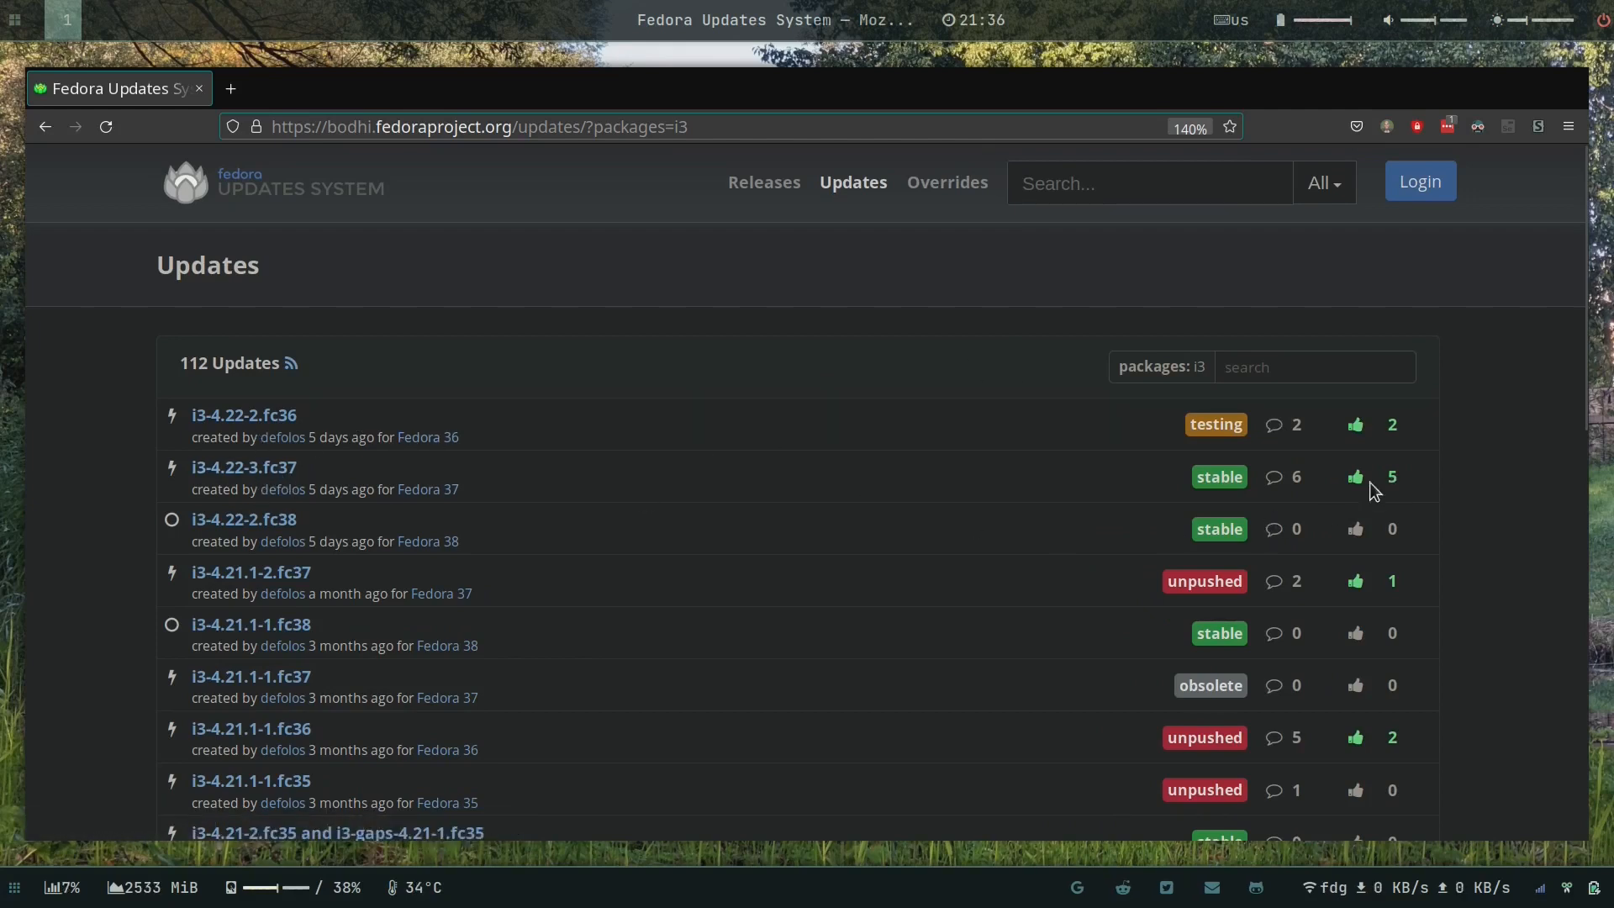
pyautogui.moveTo(585, 457)
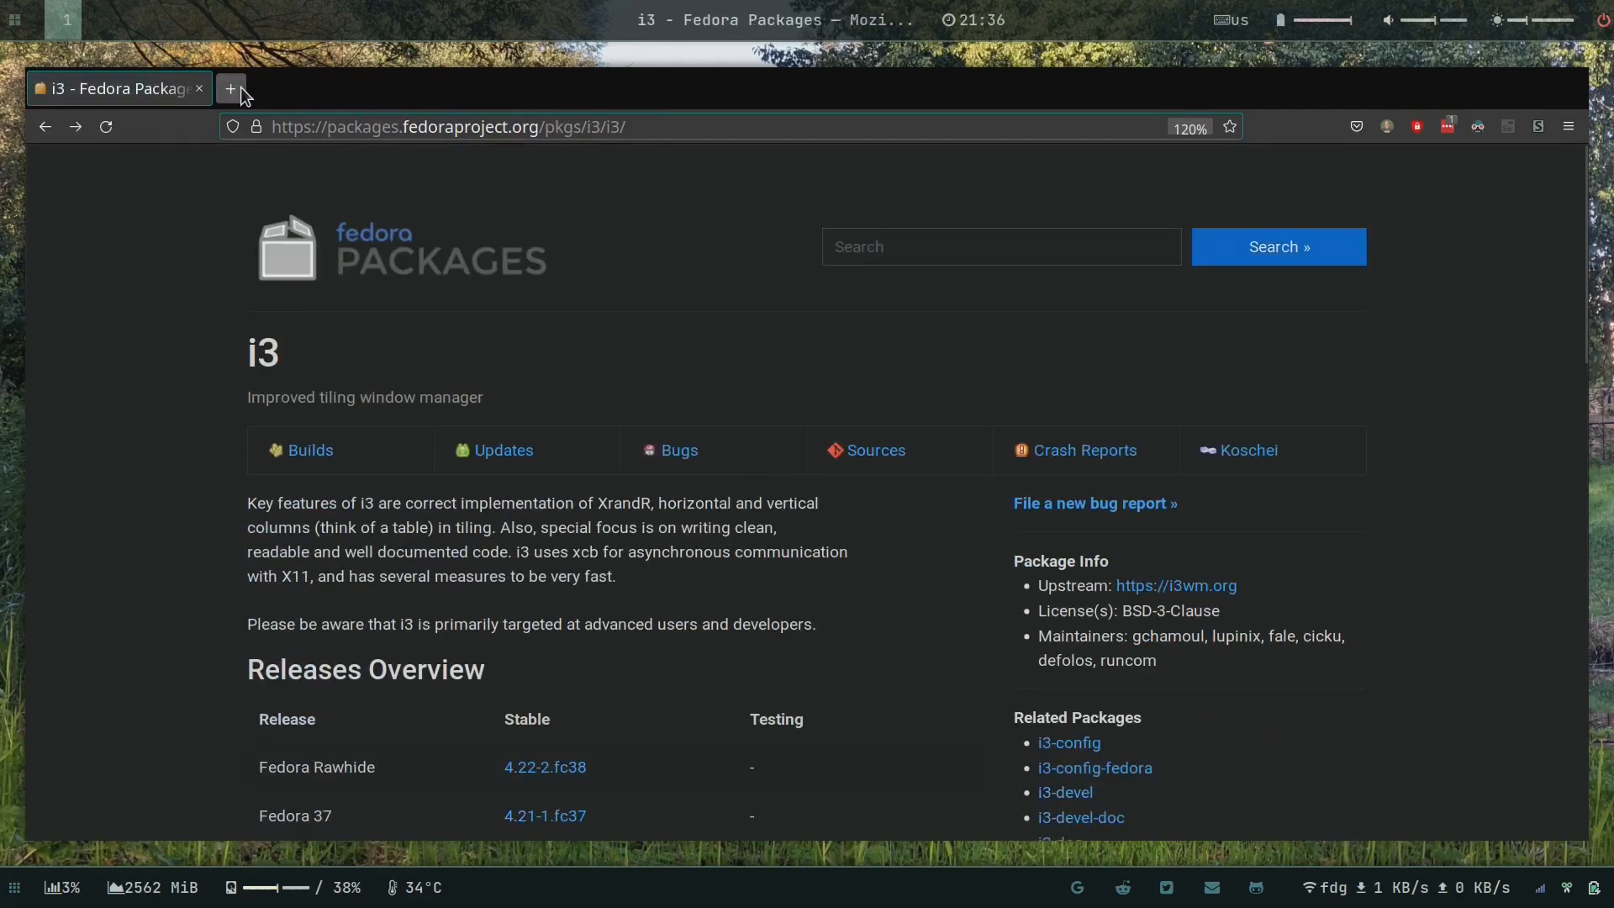
pyautogui.moveTo(230, 89)
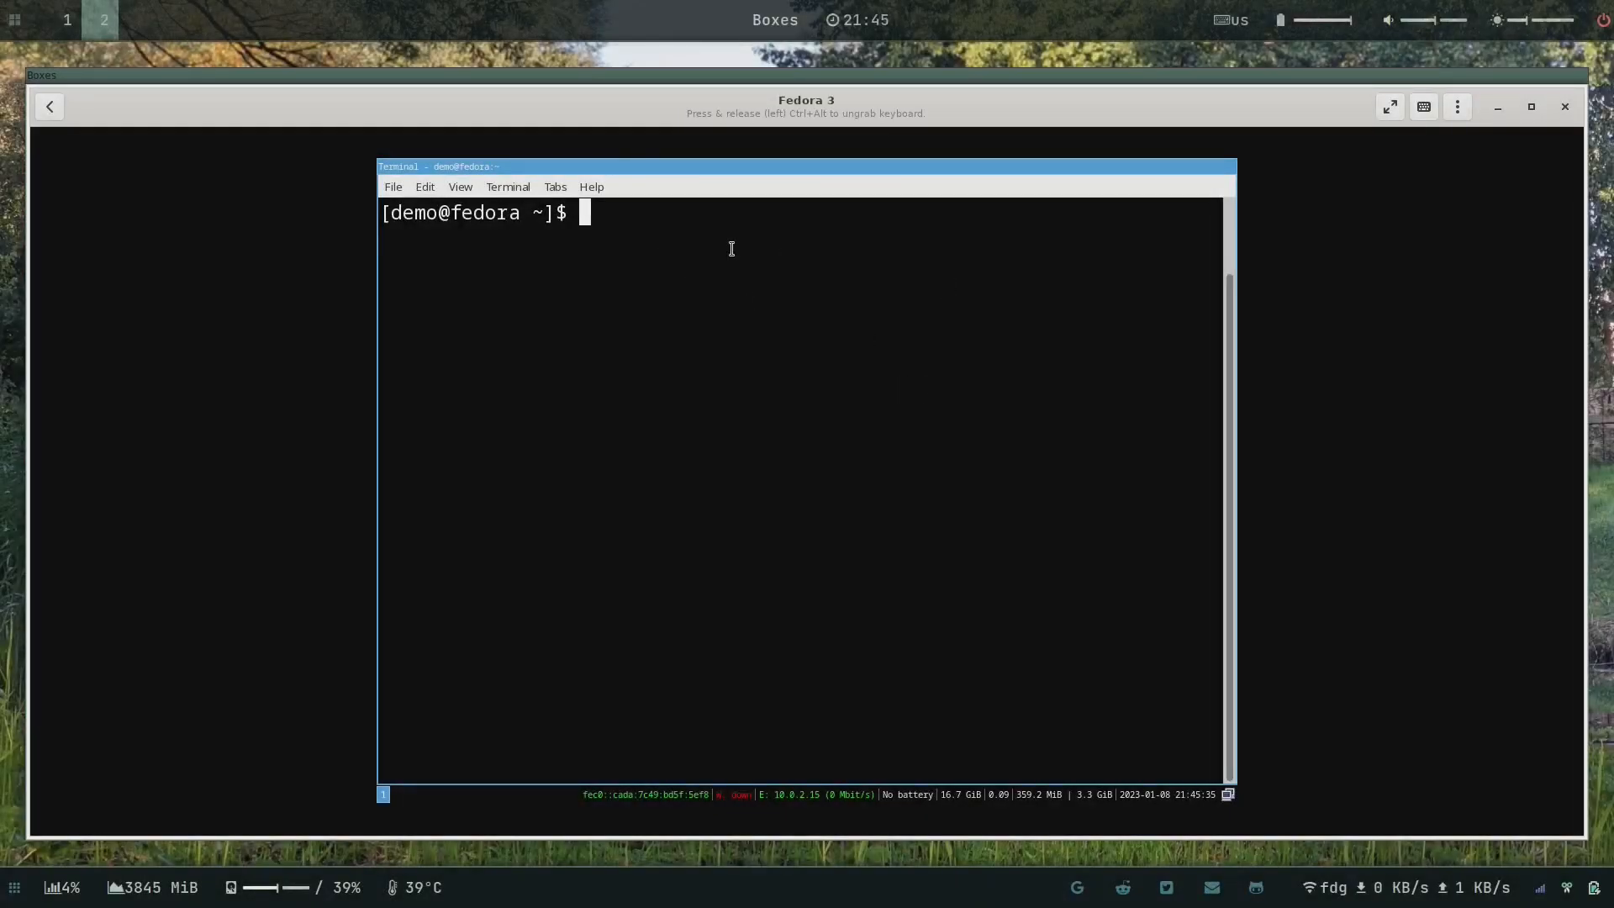
# Step: Check i3 reports version 4.21 in the VM terminal, then run sudo dnf update
pyautogui.write('i3 -0')
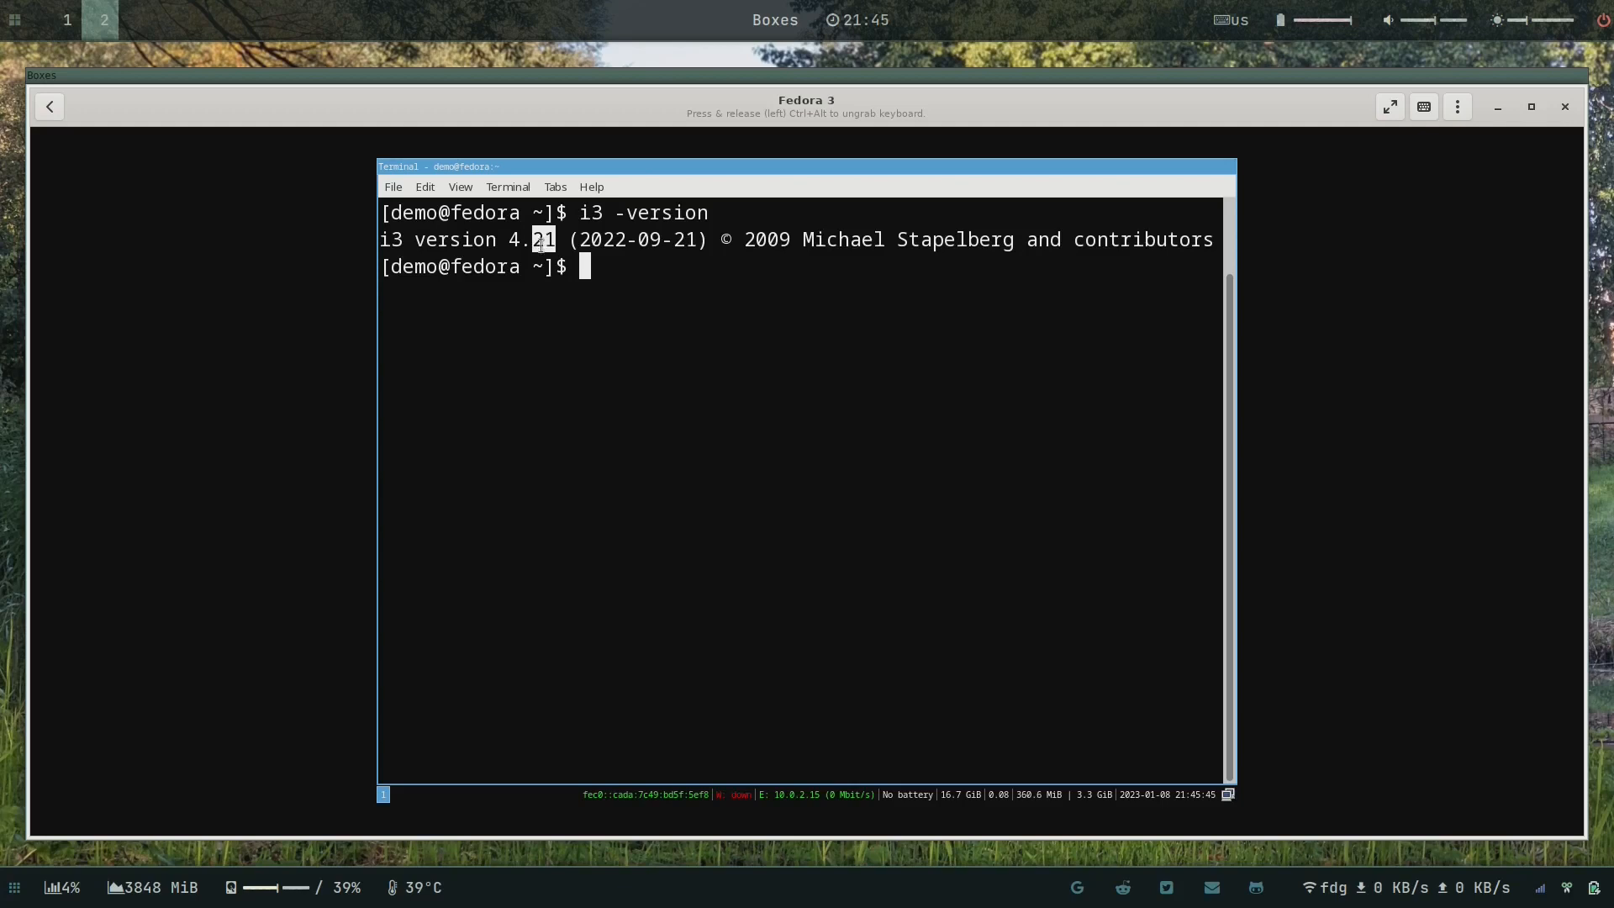
pyautogui.write('su')
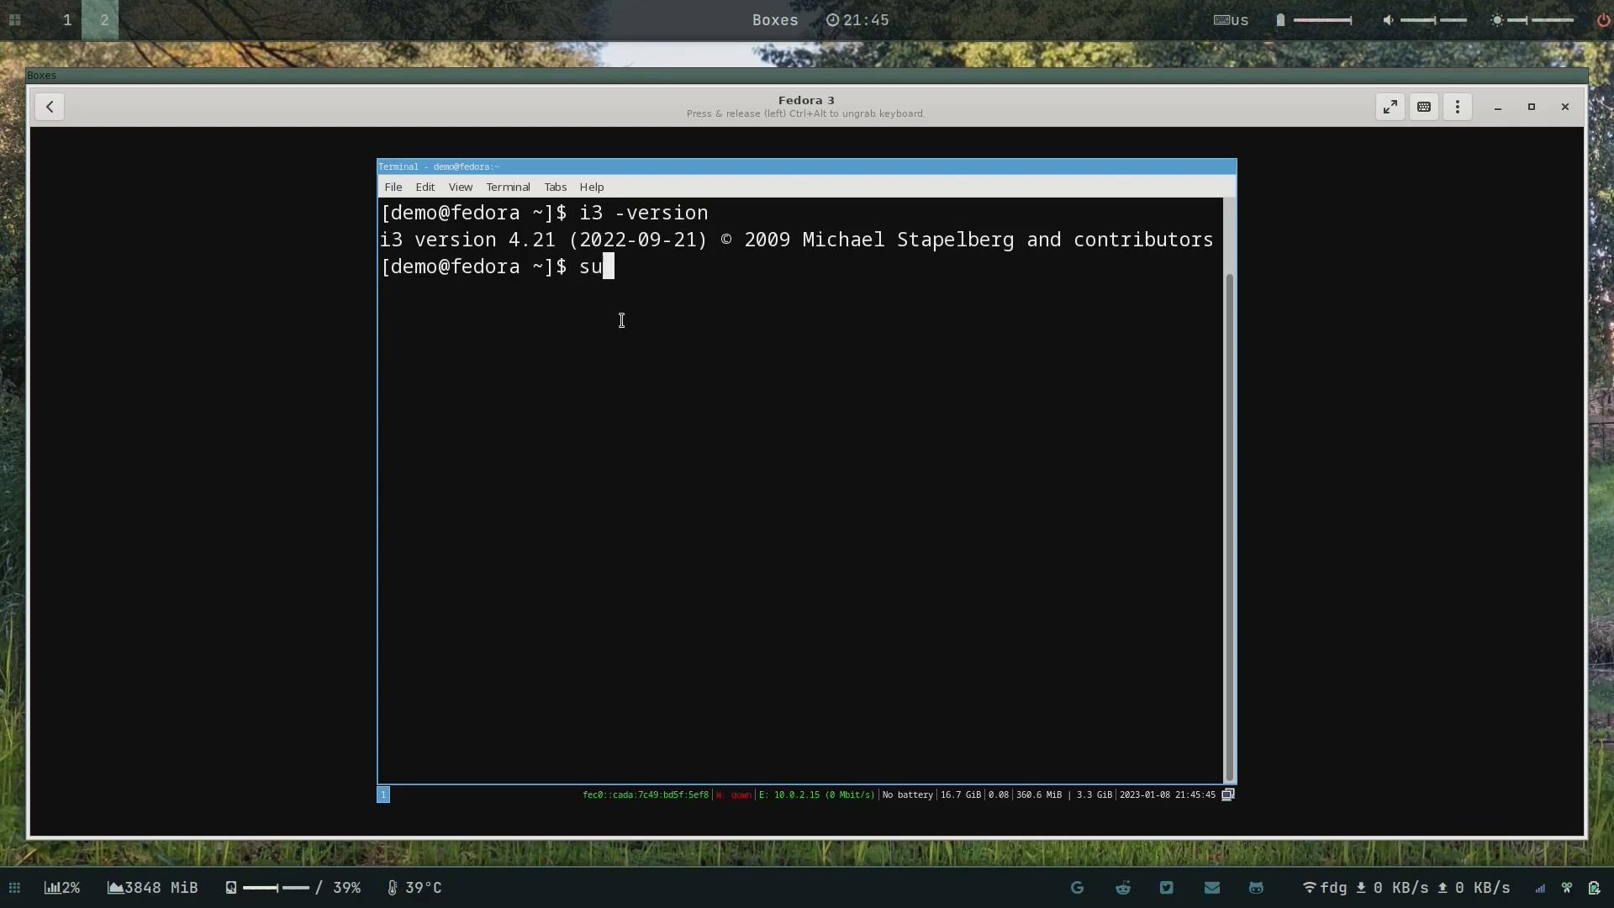
pyautogui.write('do')
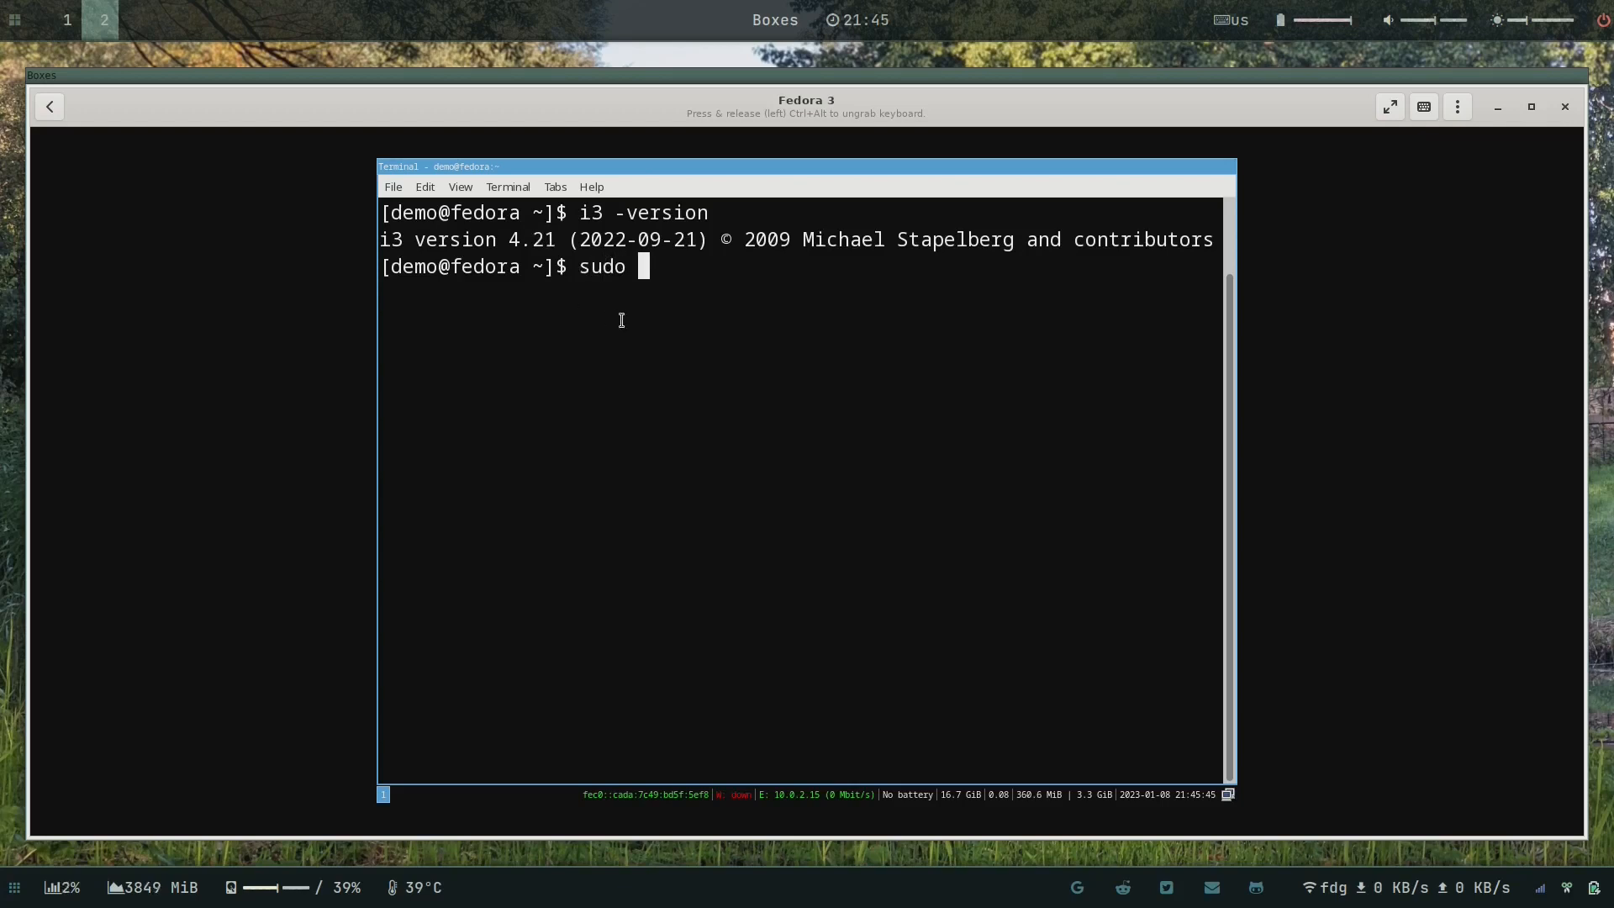
pyautogui.write('dnf')
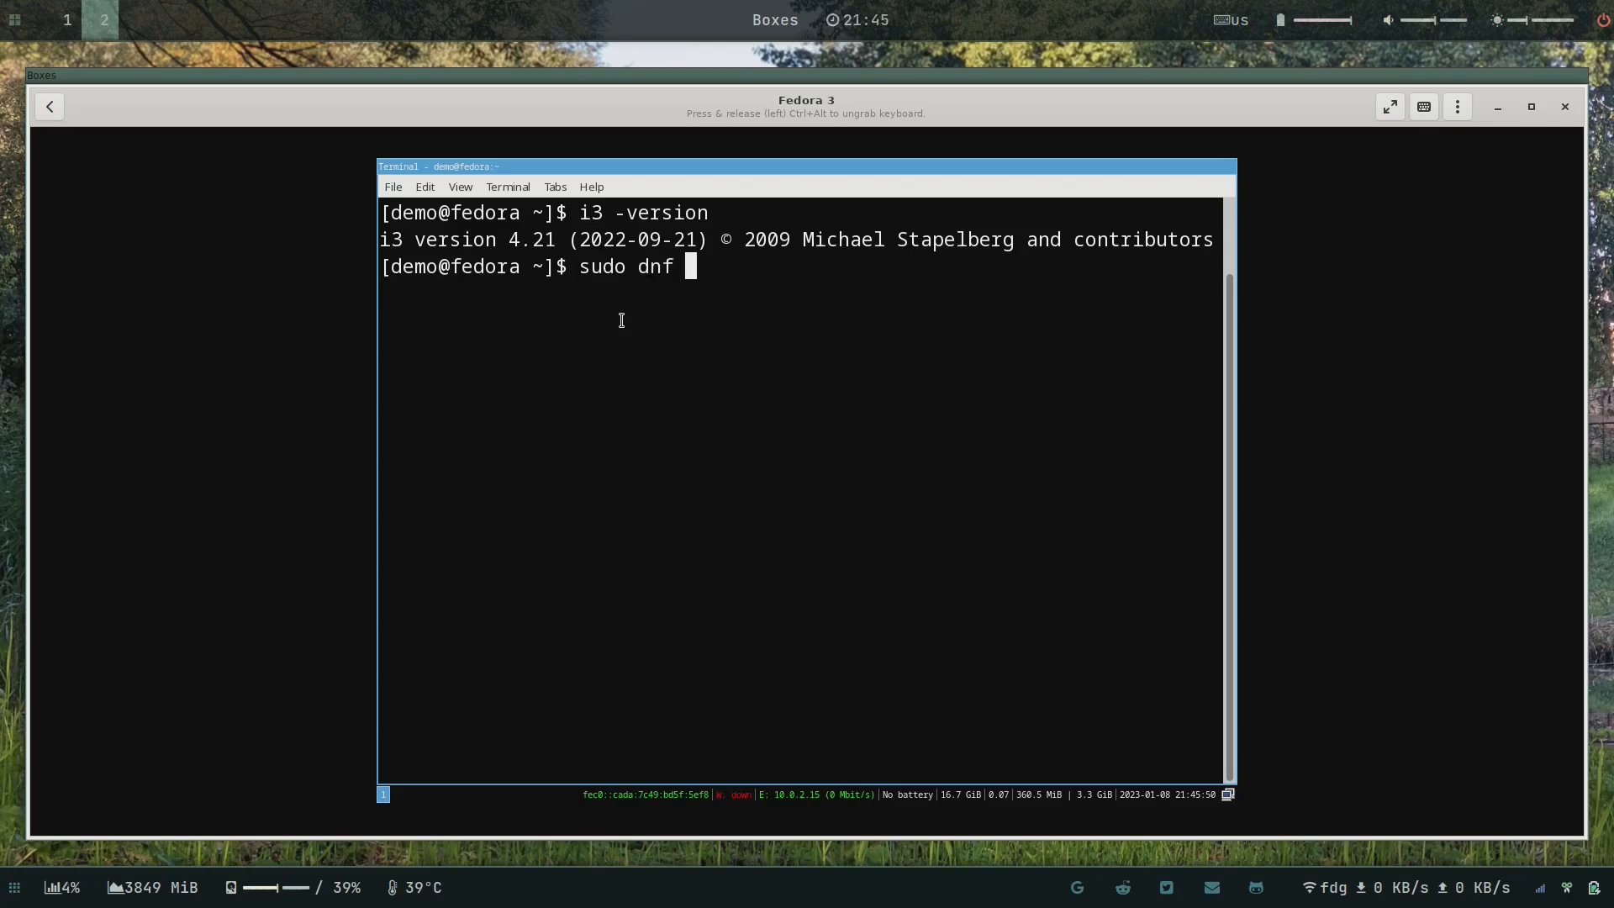
pyautogui.write('update')
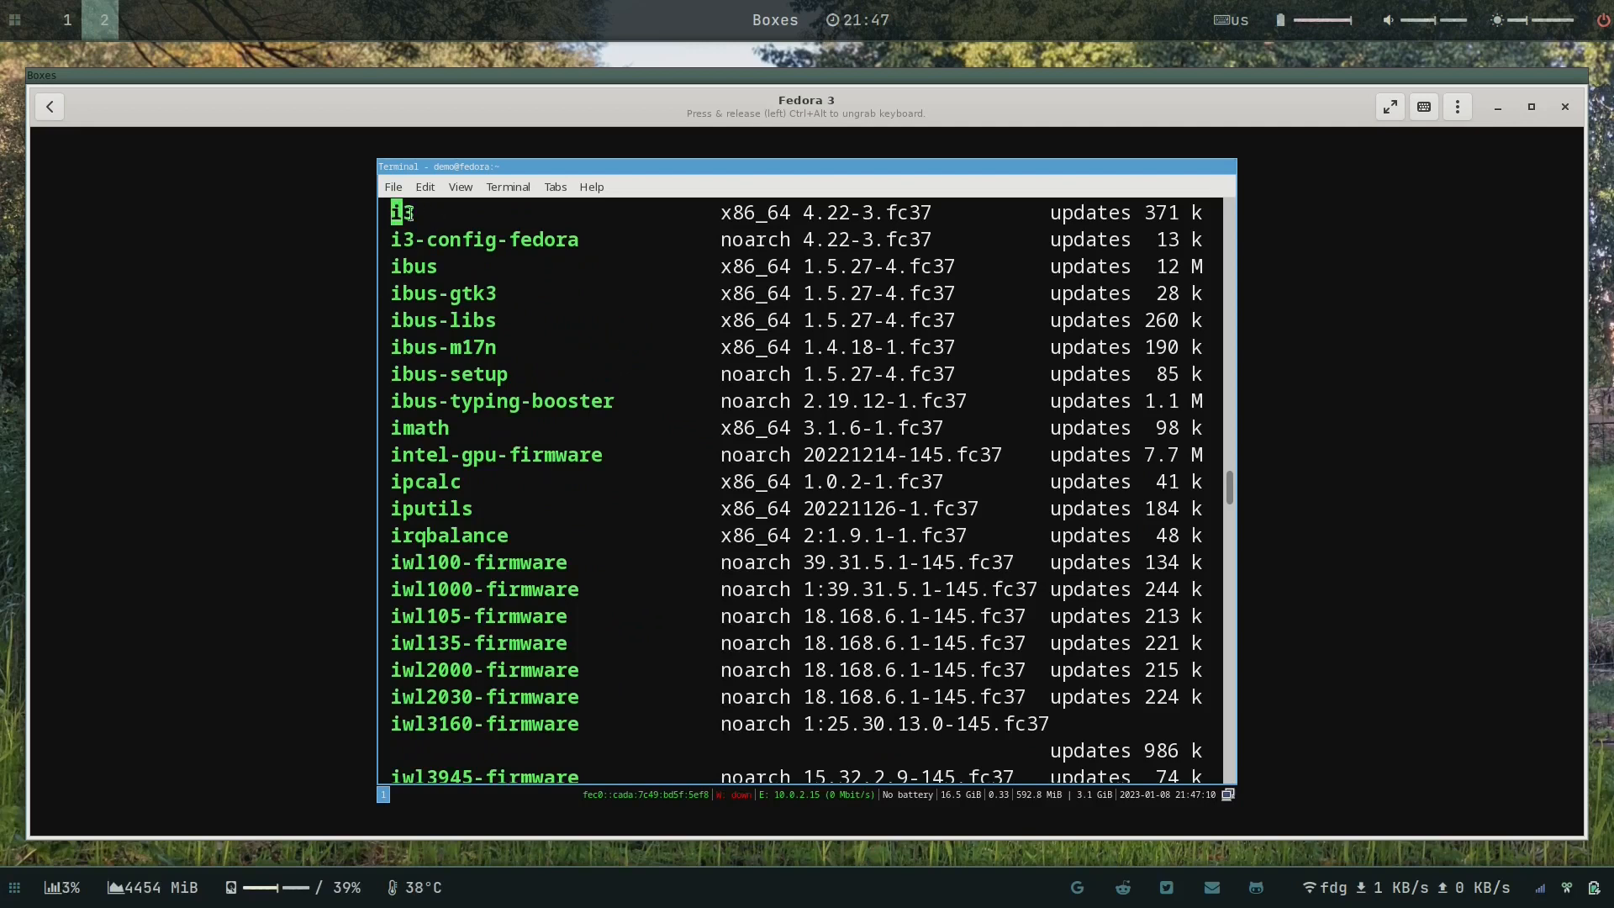
# Step: Confirm the dnf transaction with y so i3 4.22-3.fc37 installs, then query i3 --version
pyautogui.doubleClick(842, 212)
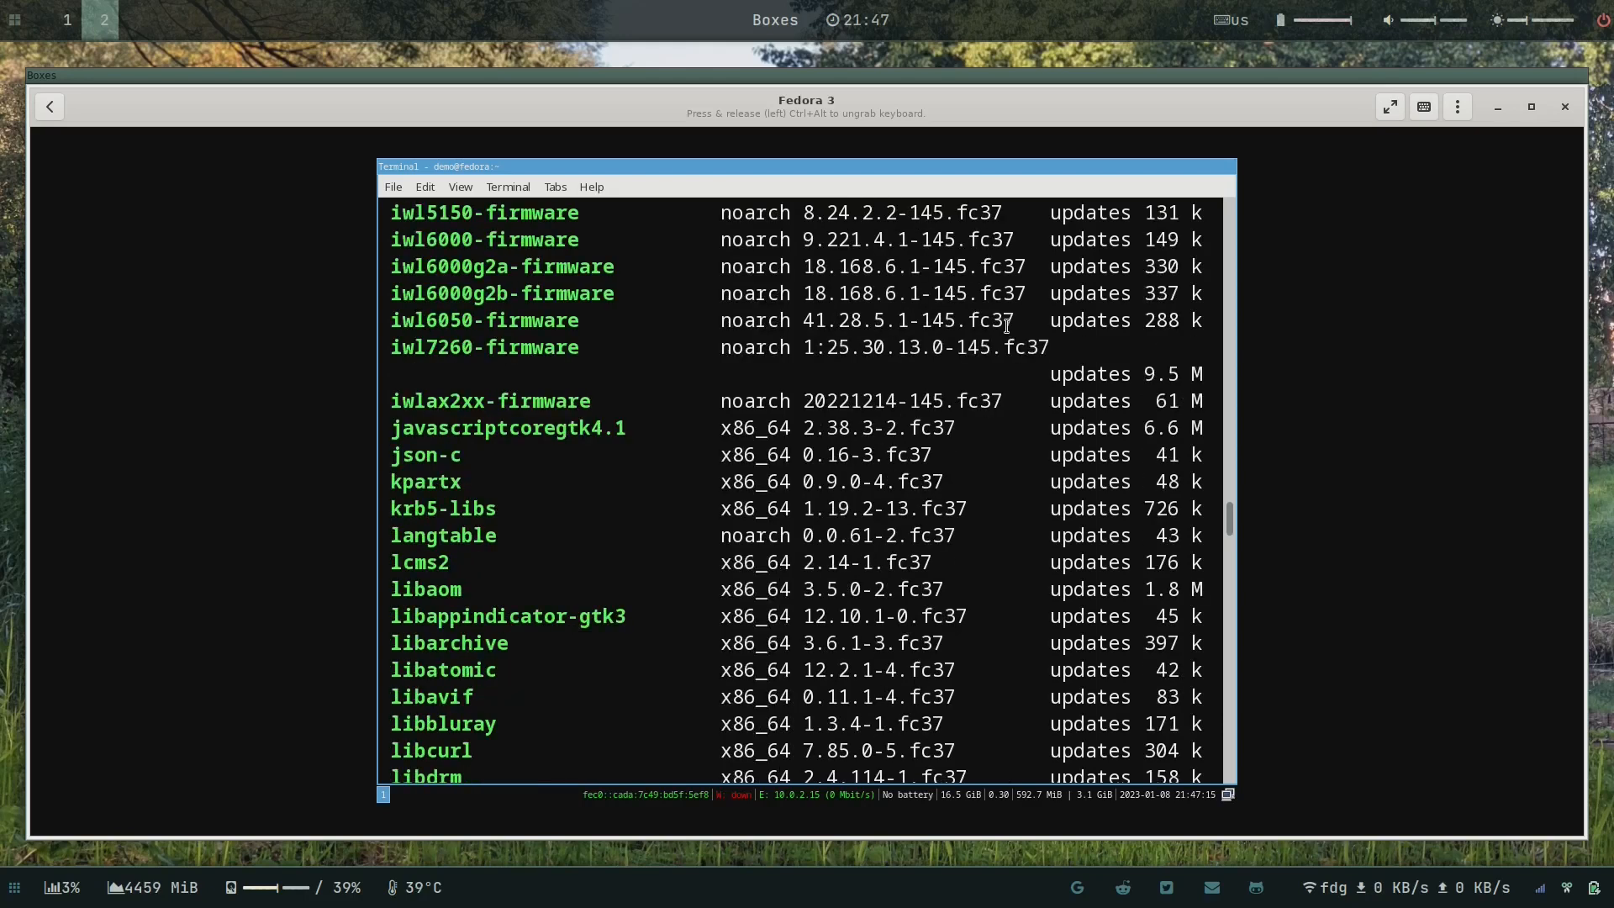
pyautogui.scroll(-3)
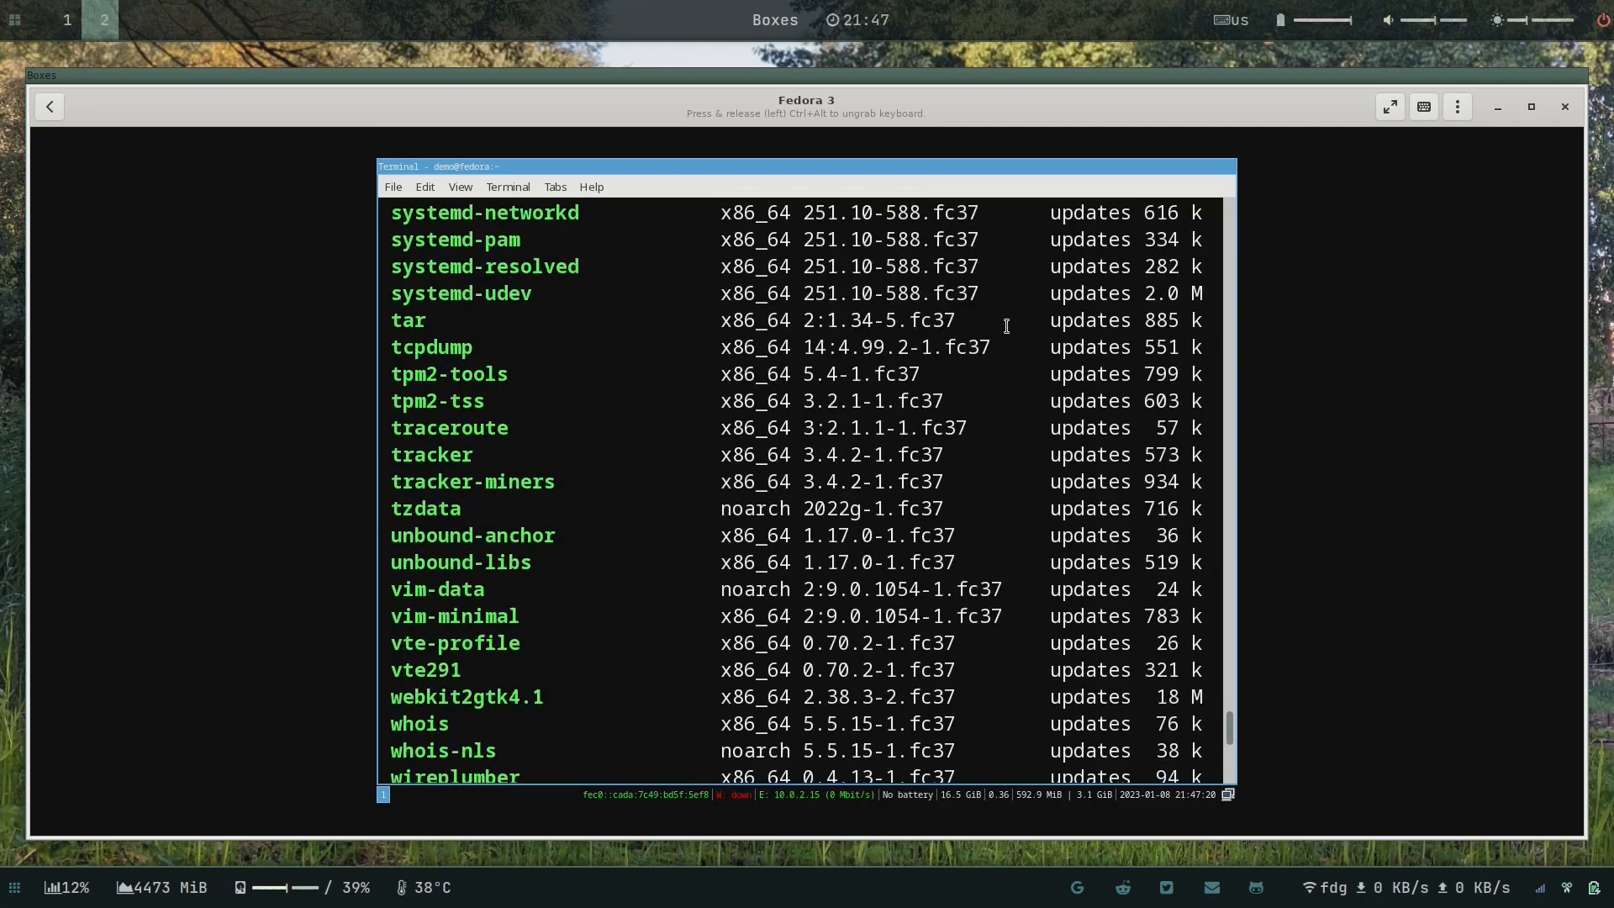
pyautogui.write('y')
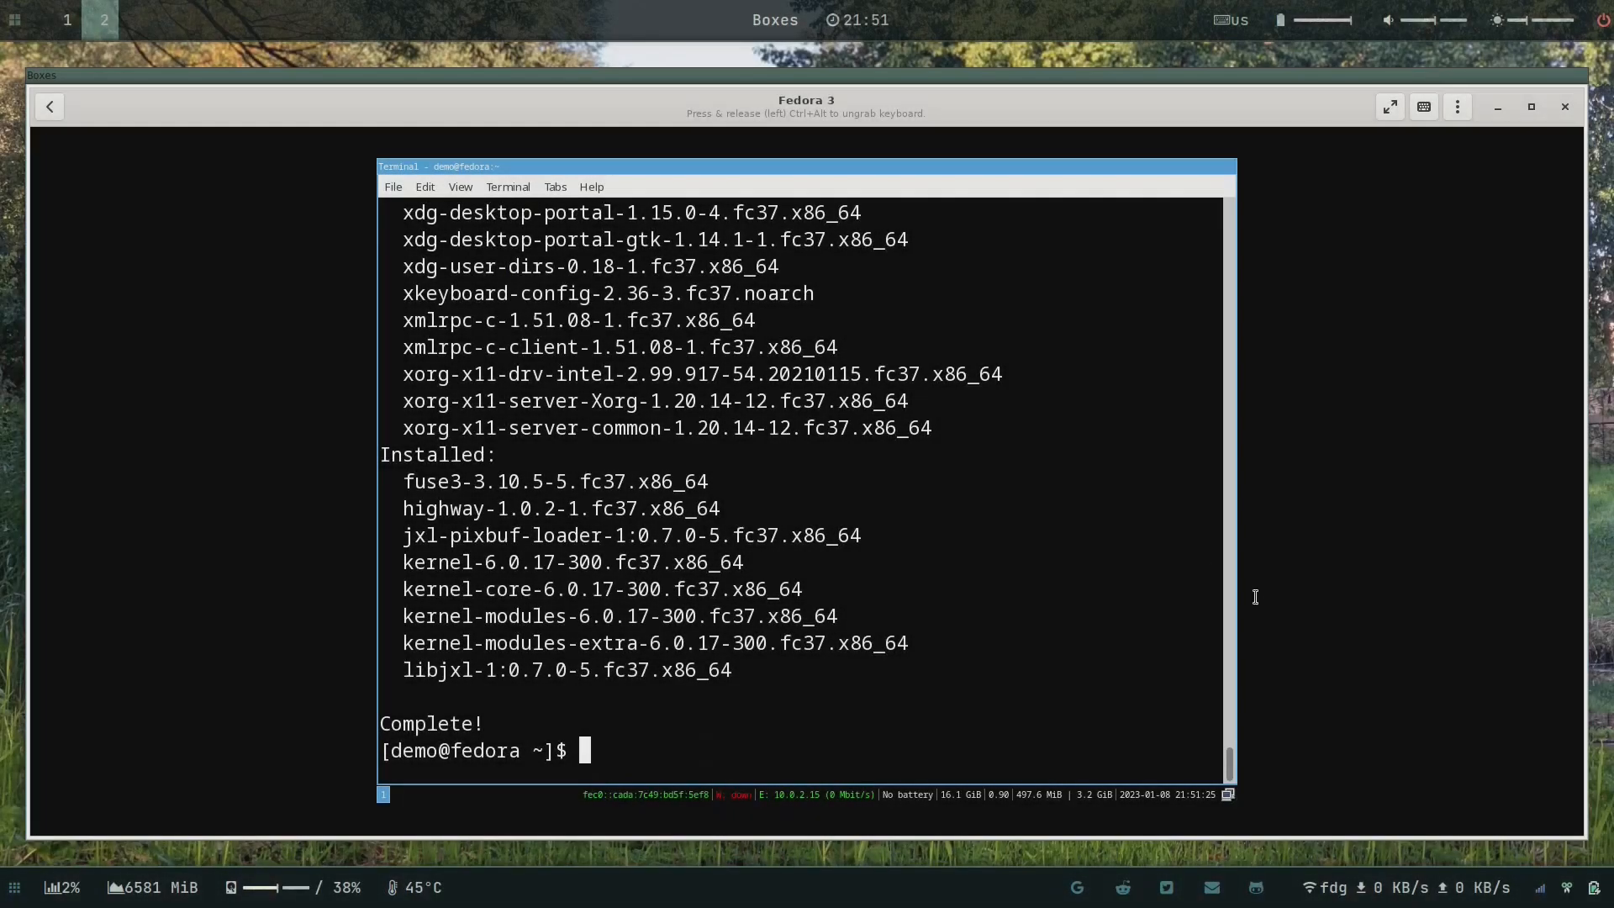
pyautogui.moveTo(931, 417)
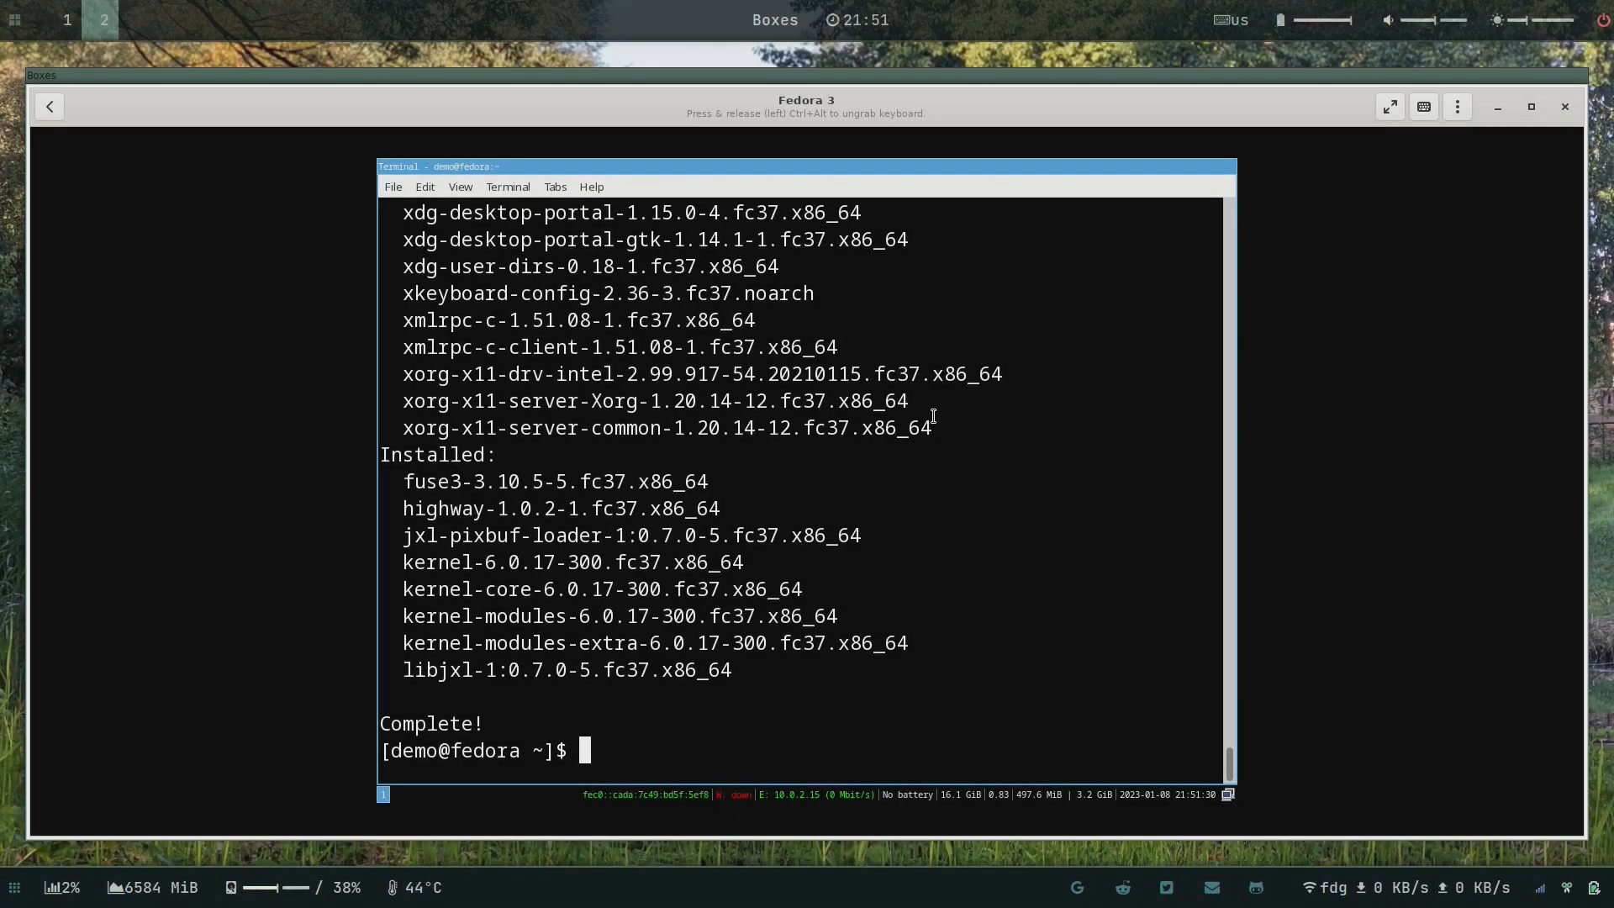
pyautogui.write('i3 --vers')
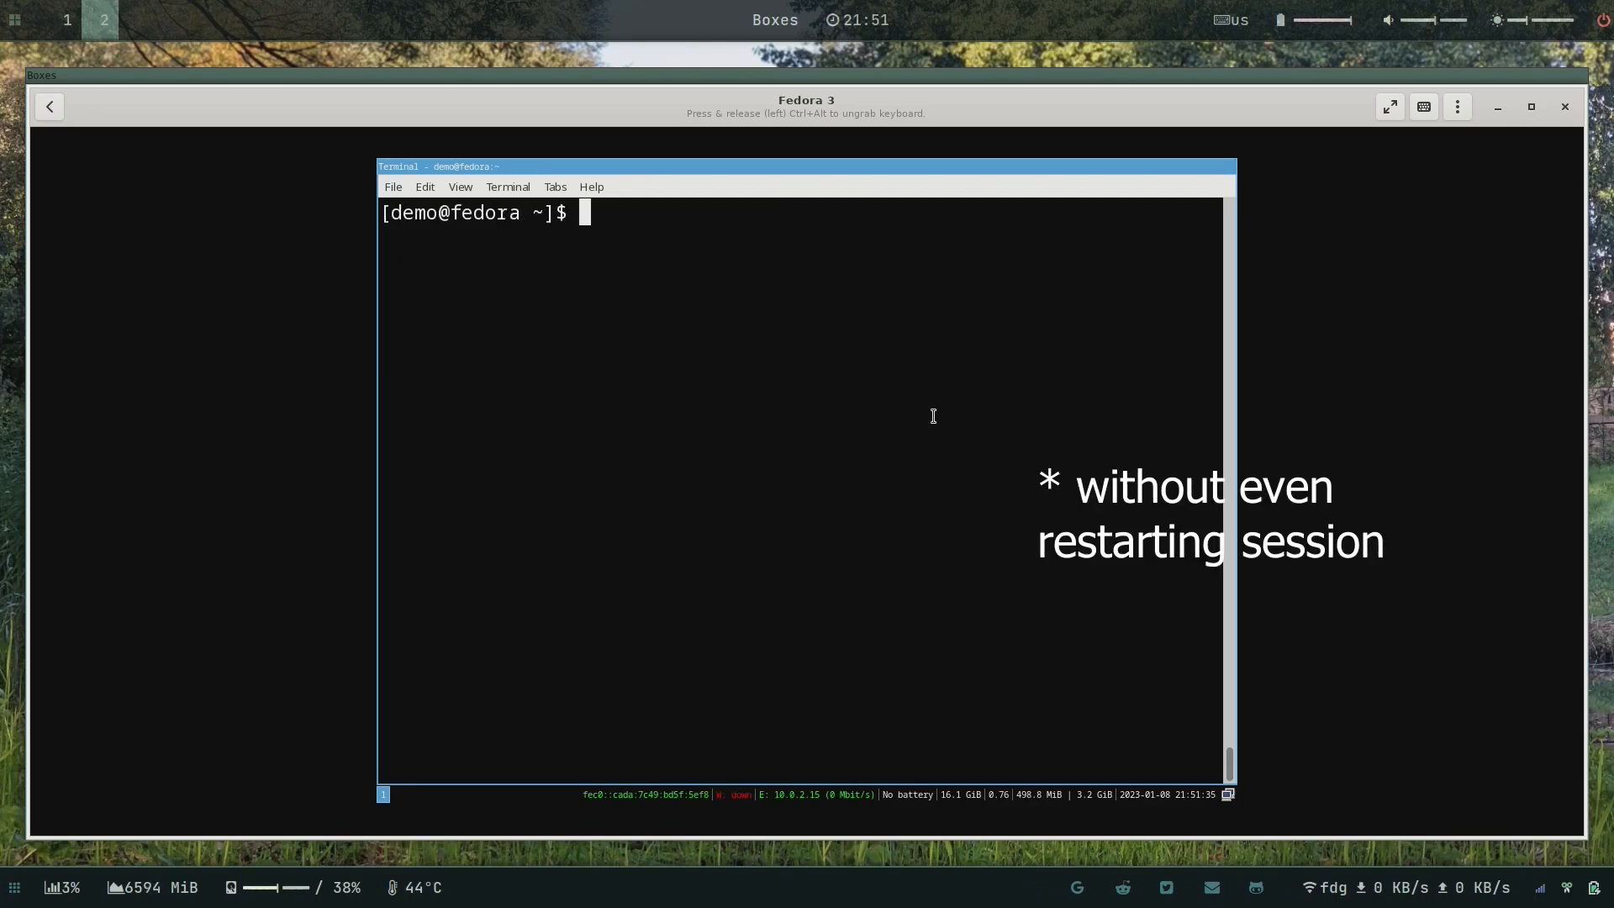
# Step: Edit ~/.config/i3/config in vim to add 'gaps inner 10' and 'gaps outer 10', saving with :x
pyautogui.write('vim ~/.')
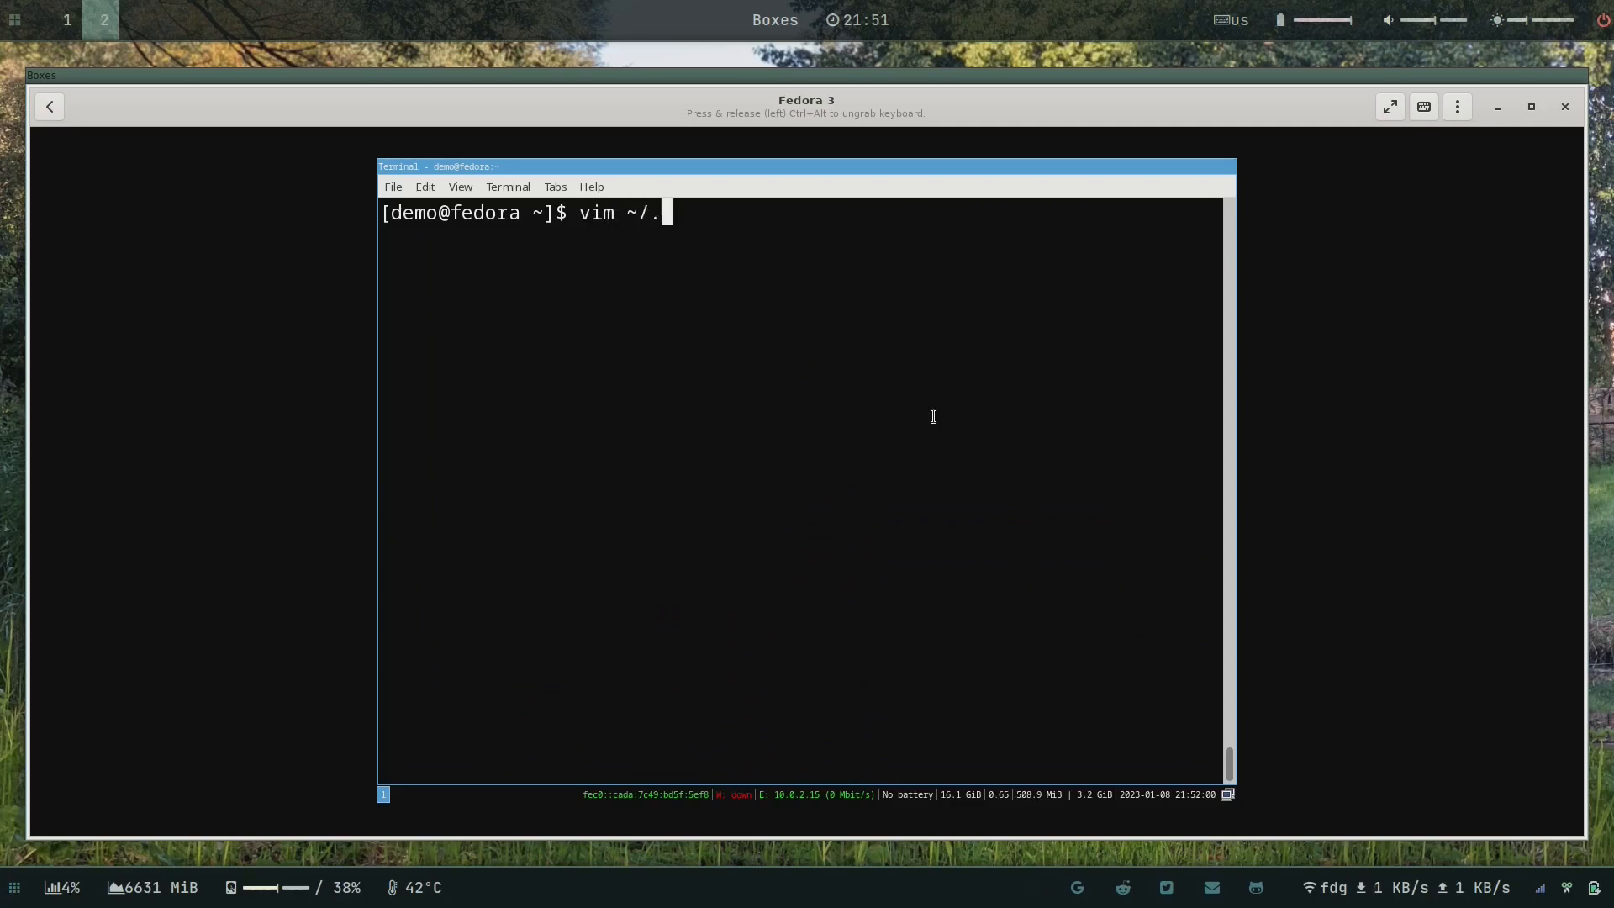
pyautogui.write('config/i3c')
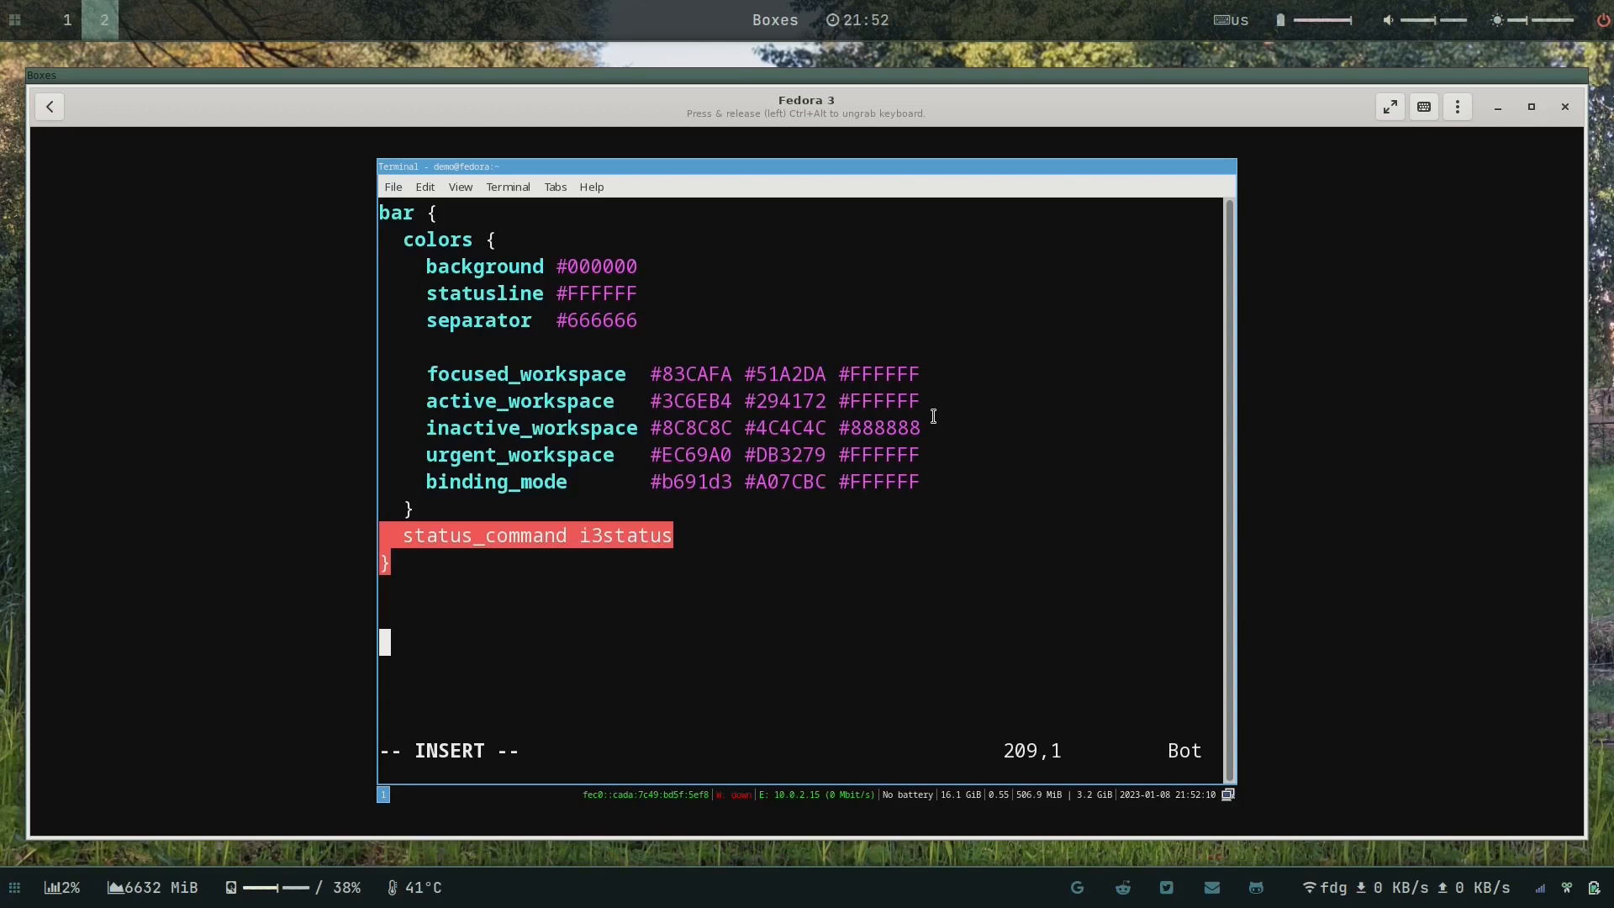
pyautogui.write('gaps inner 10')
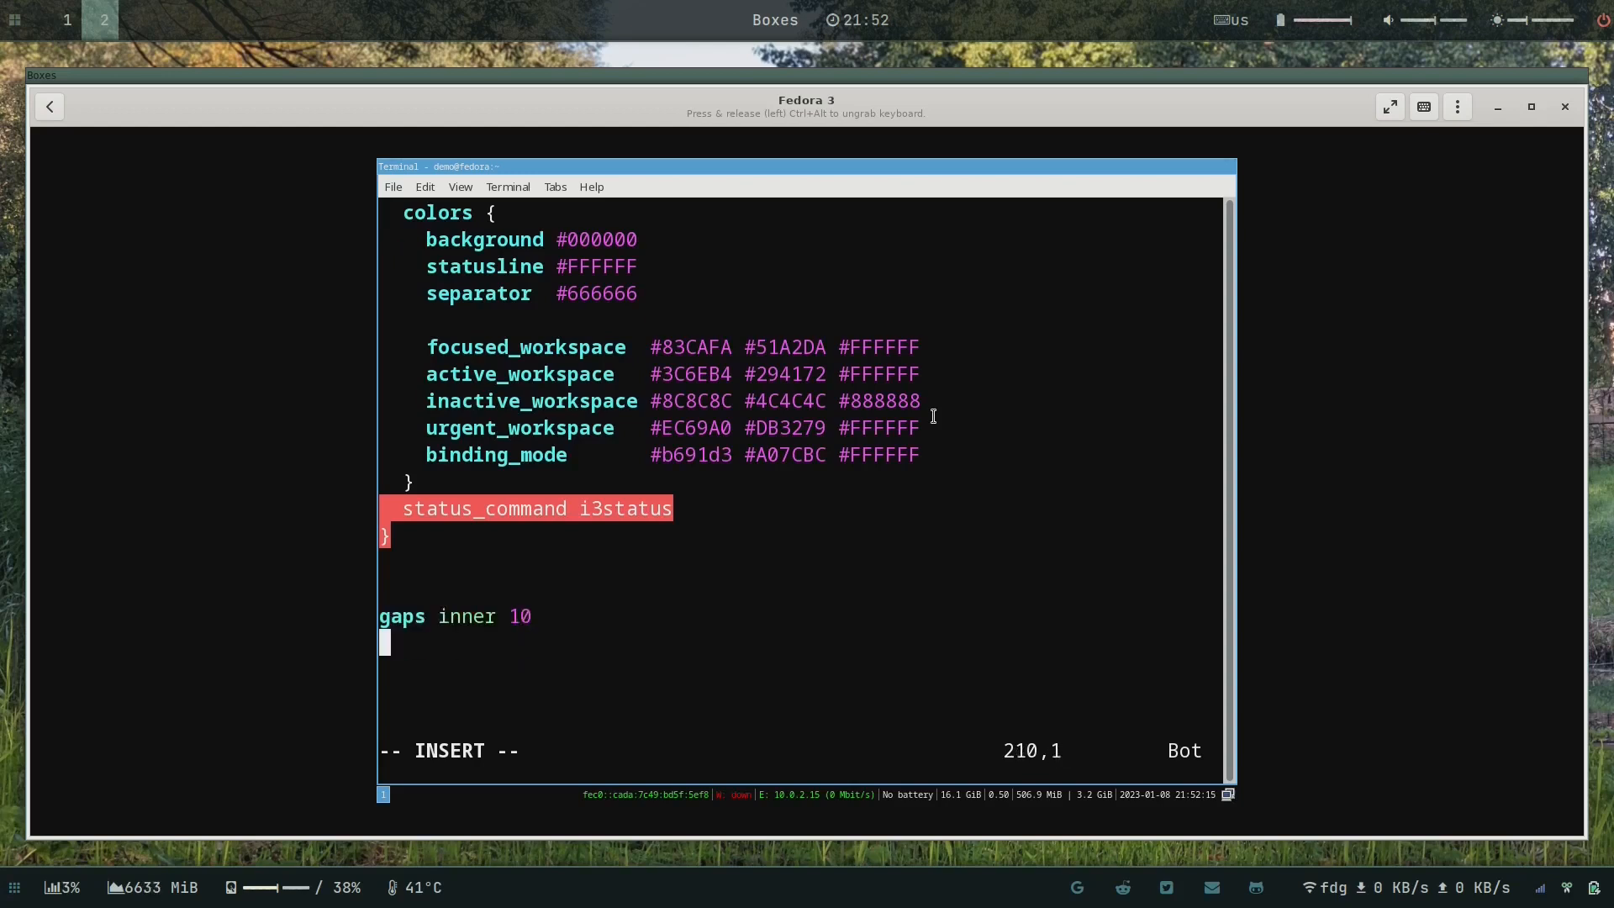
pyautogui.write('gaps outer 10')
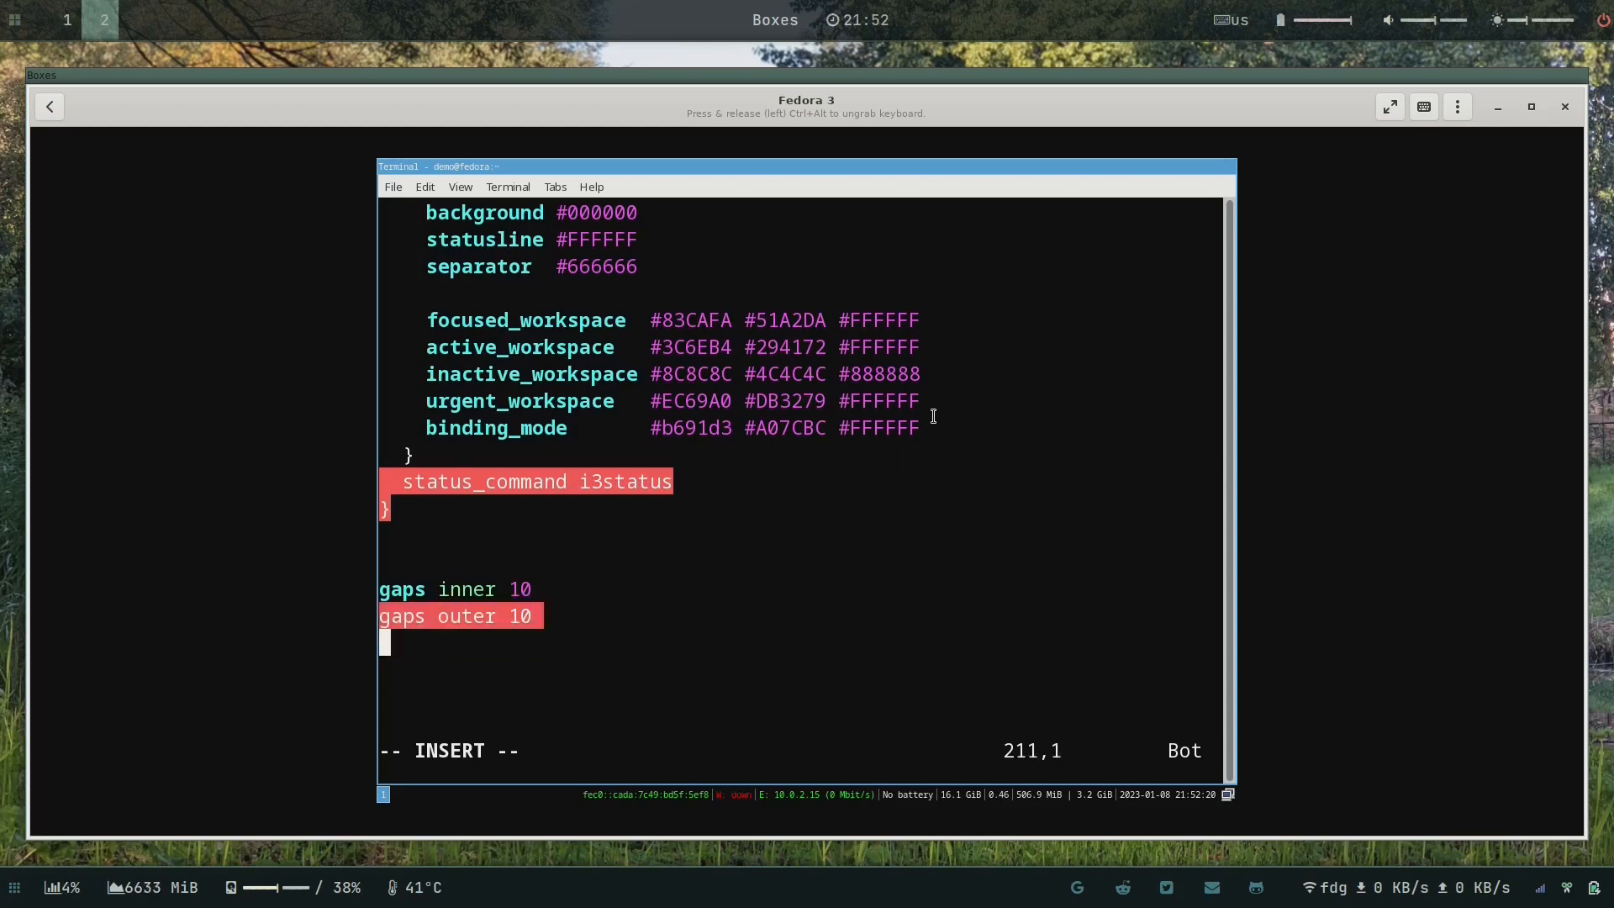
pyautogui.write(':x')
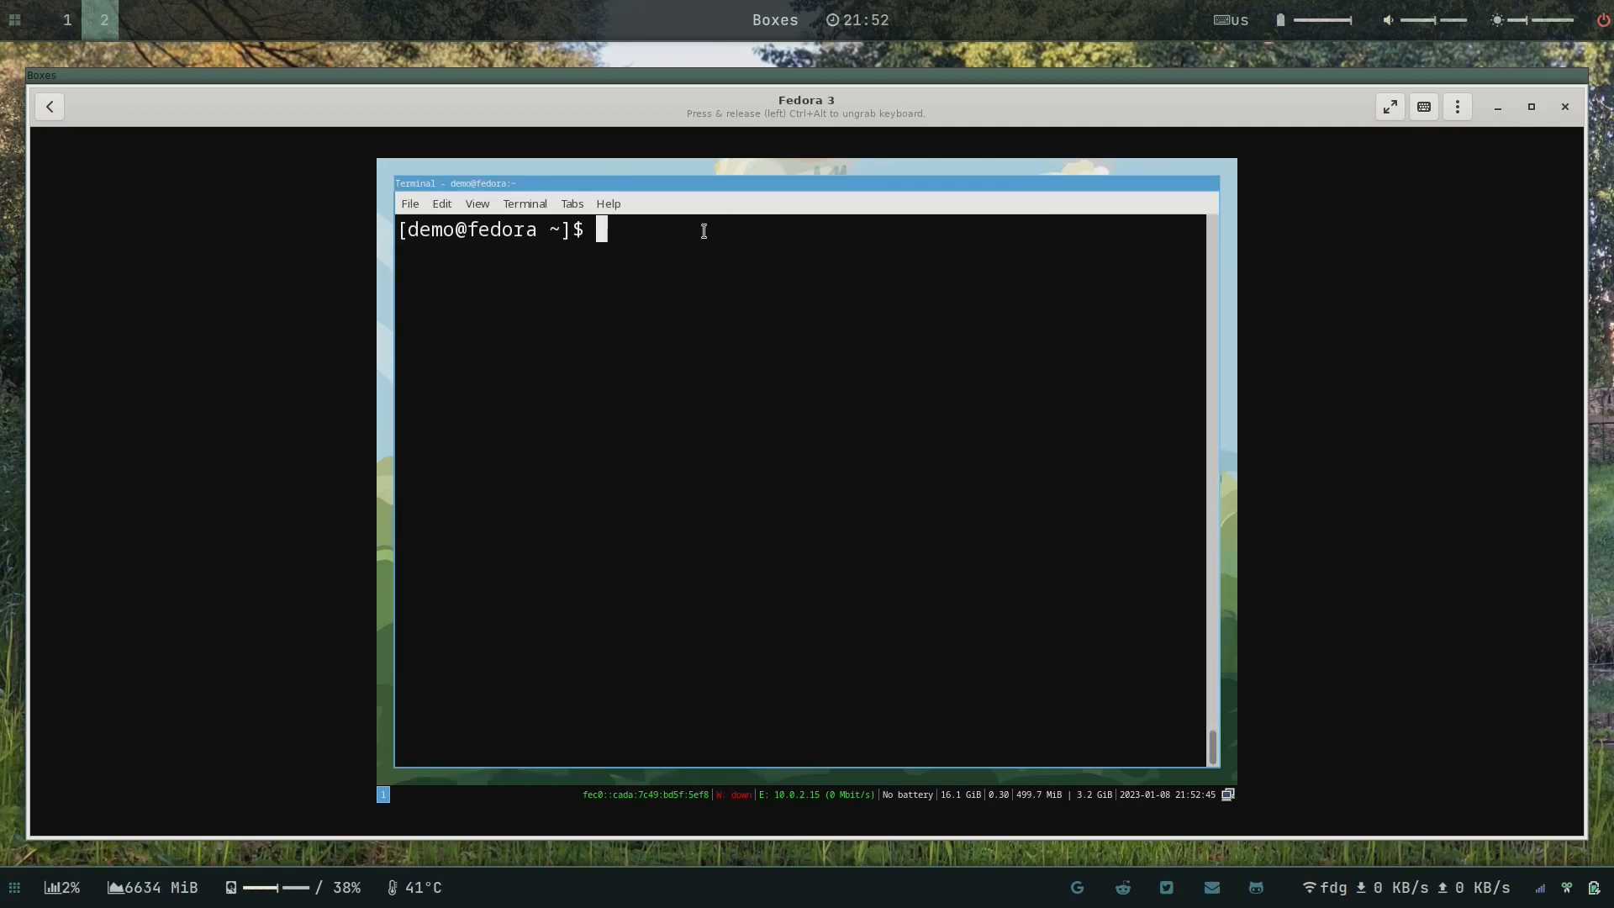
pyautogui.moveTo(809, 289)
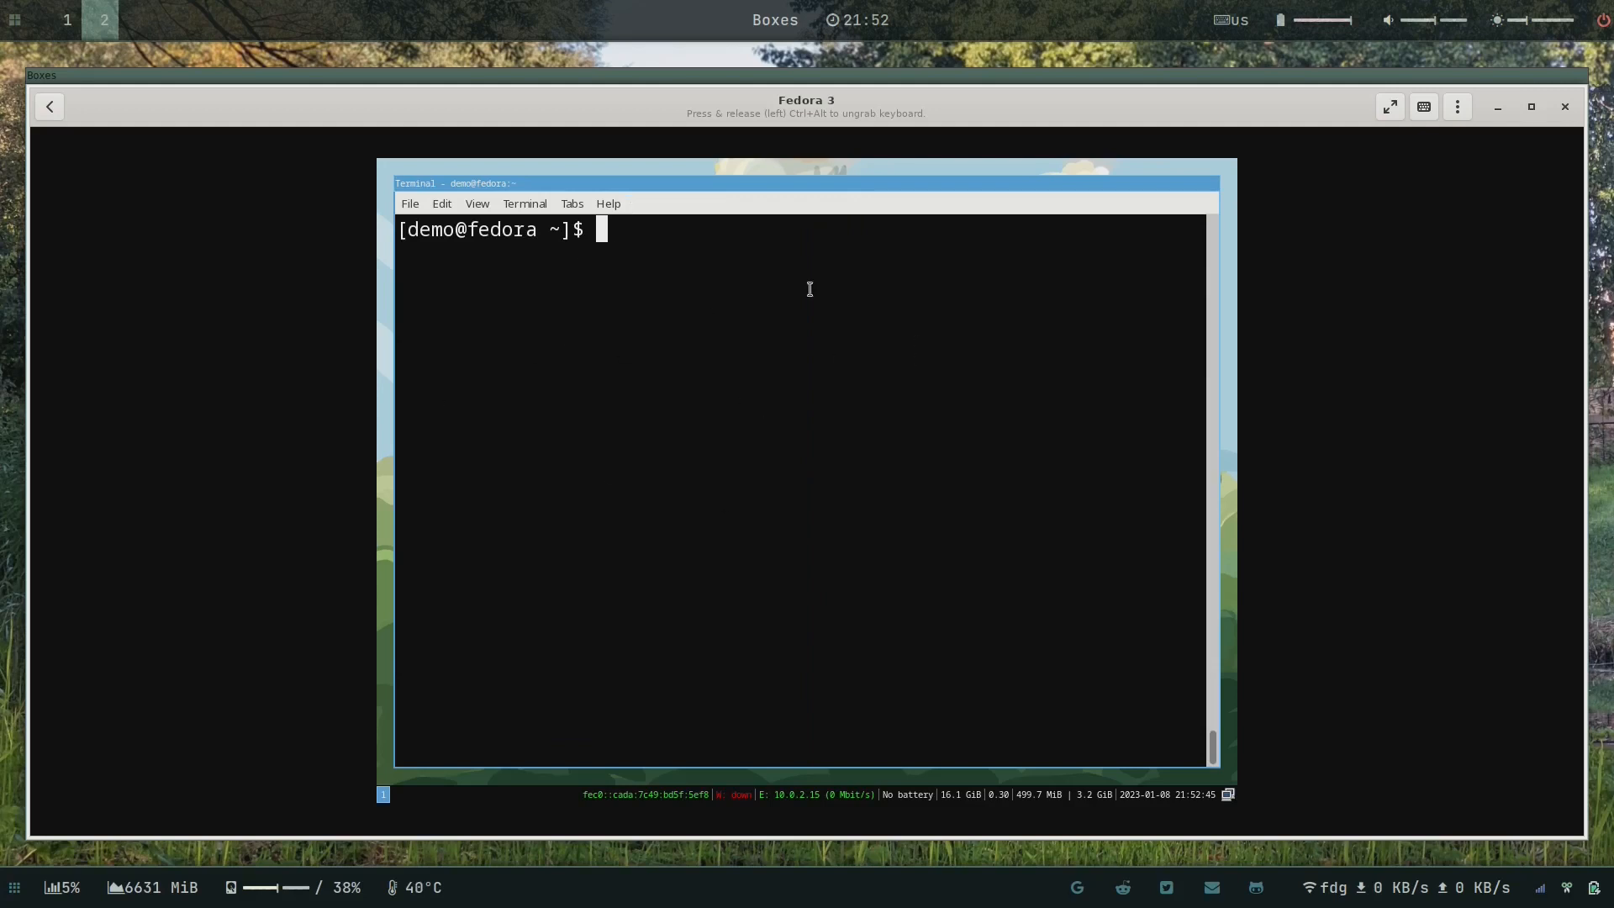
pyautogui.moveTo(785, 434)
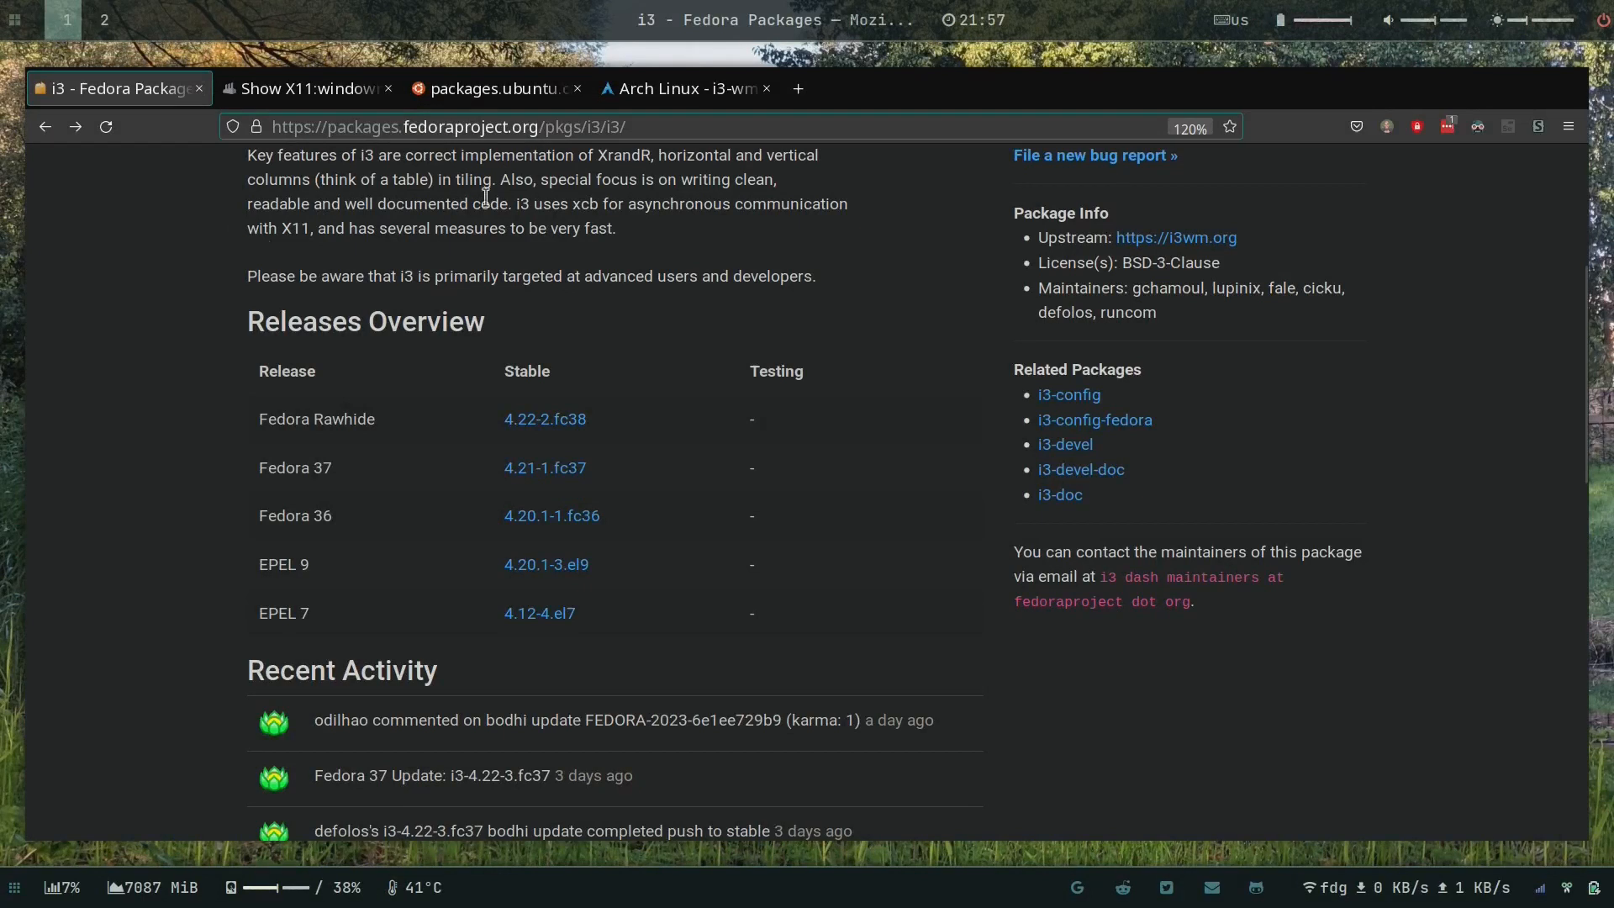
# Step: View the Bodhi updates list for i3 (112 updates), then move to the openSUSE Build Service i3 page
pyautogui.scroll(-3)
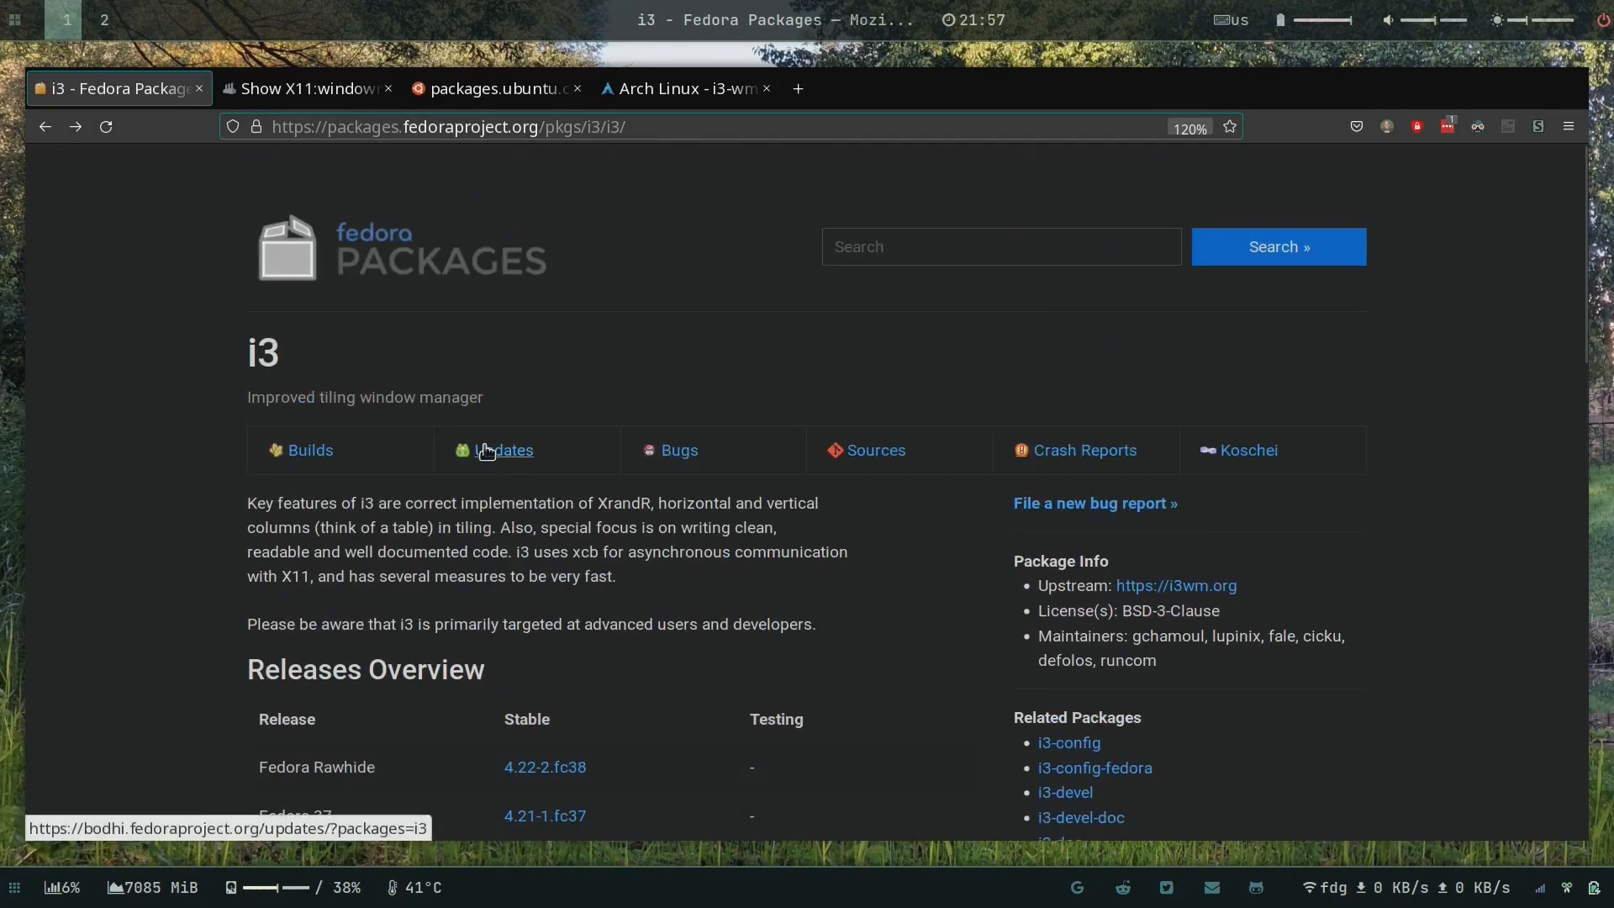
pyautogui.click(503, 451)
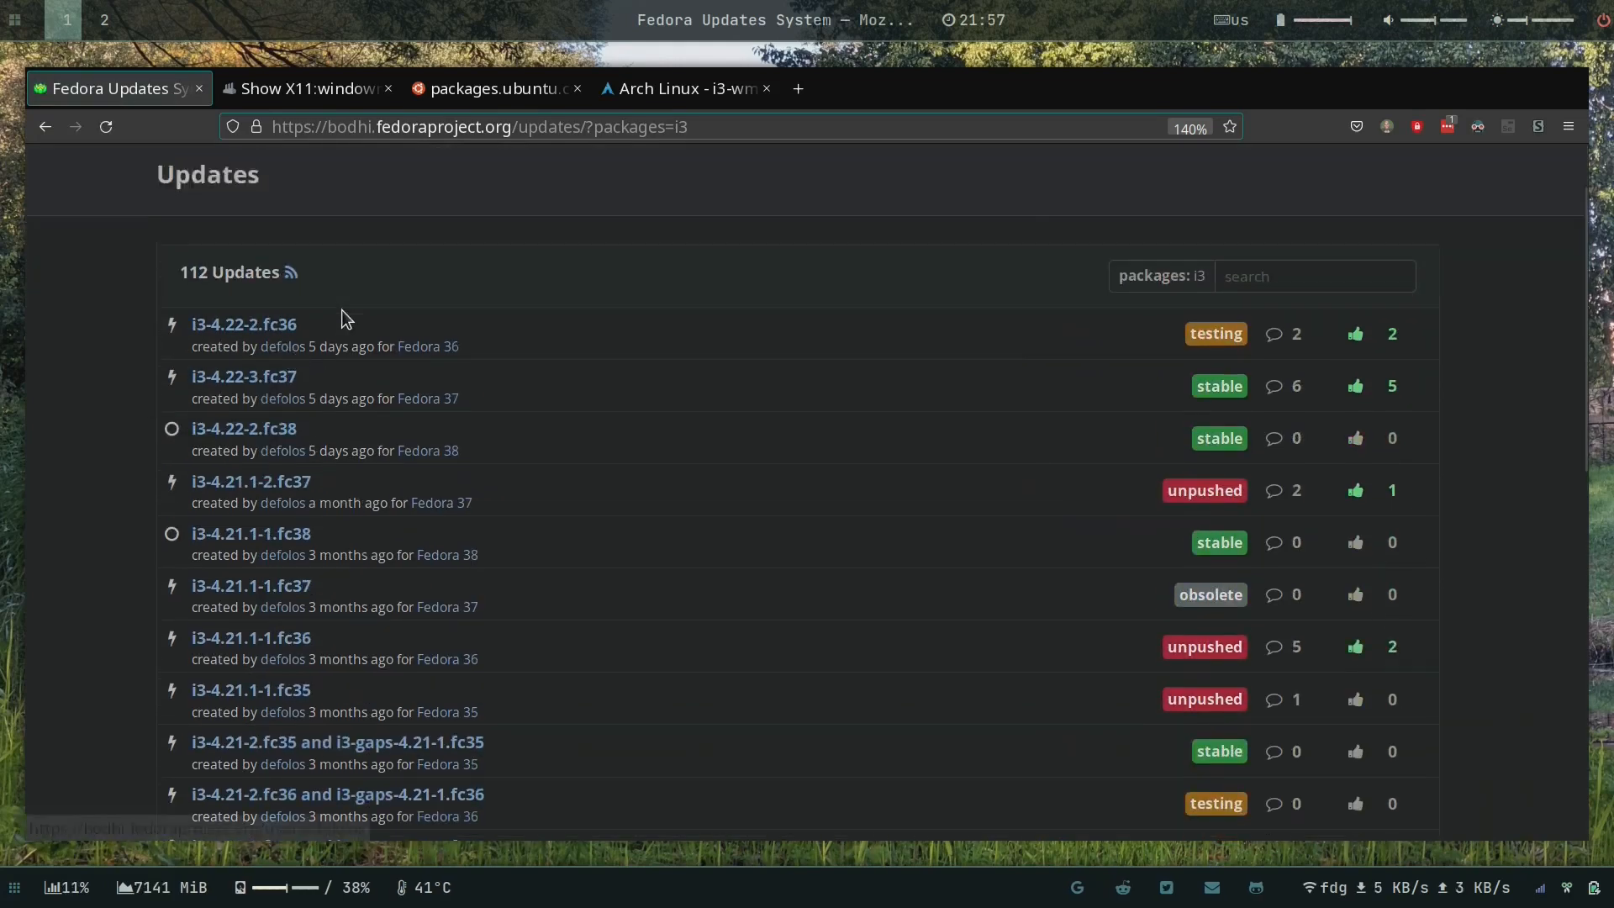
pyautogui.click(306, 89)
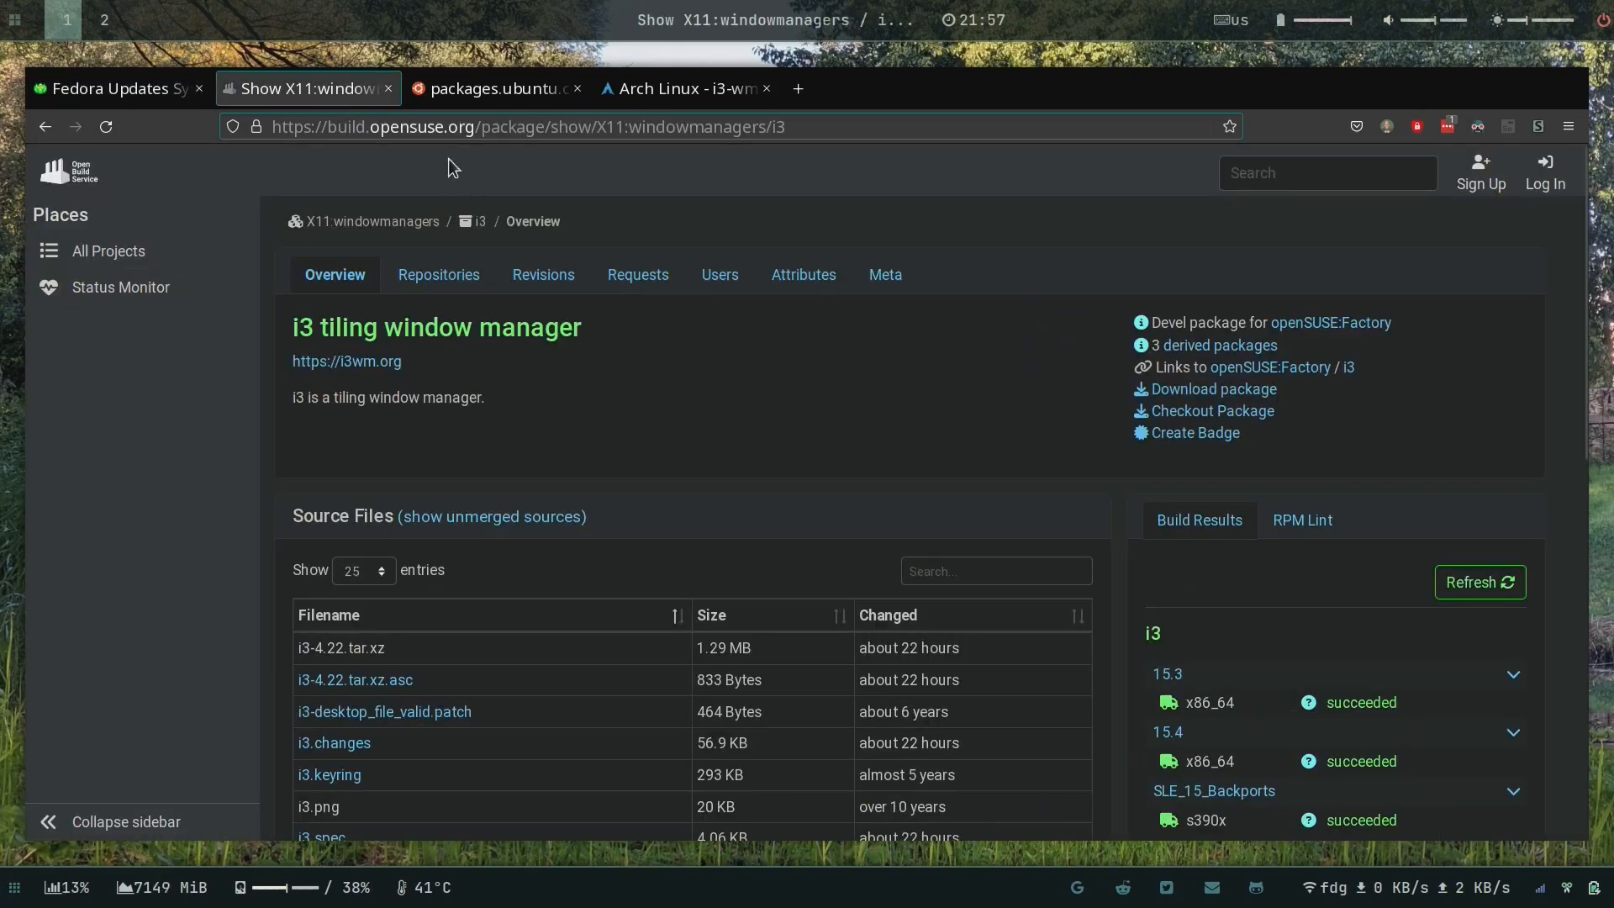
pyautogui.moveTo(861, 484)
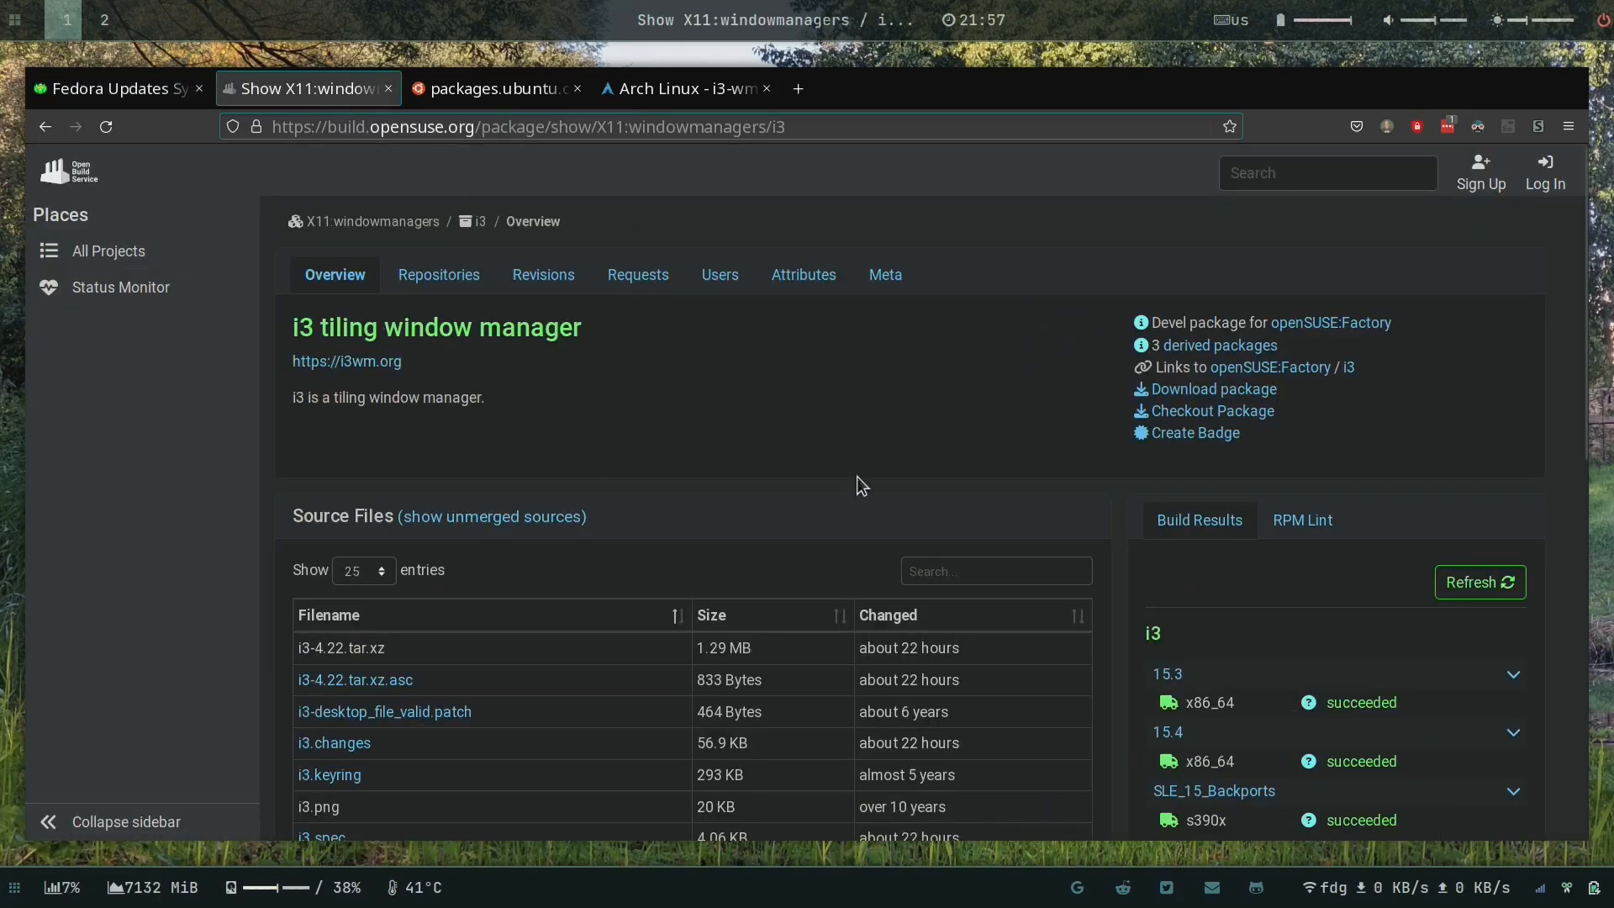
# Step: Review the openSUSE i3 4.22 source files and succeeded build results, then go to the Ubuntu jammy package list
pyautogui.click(319, 126)
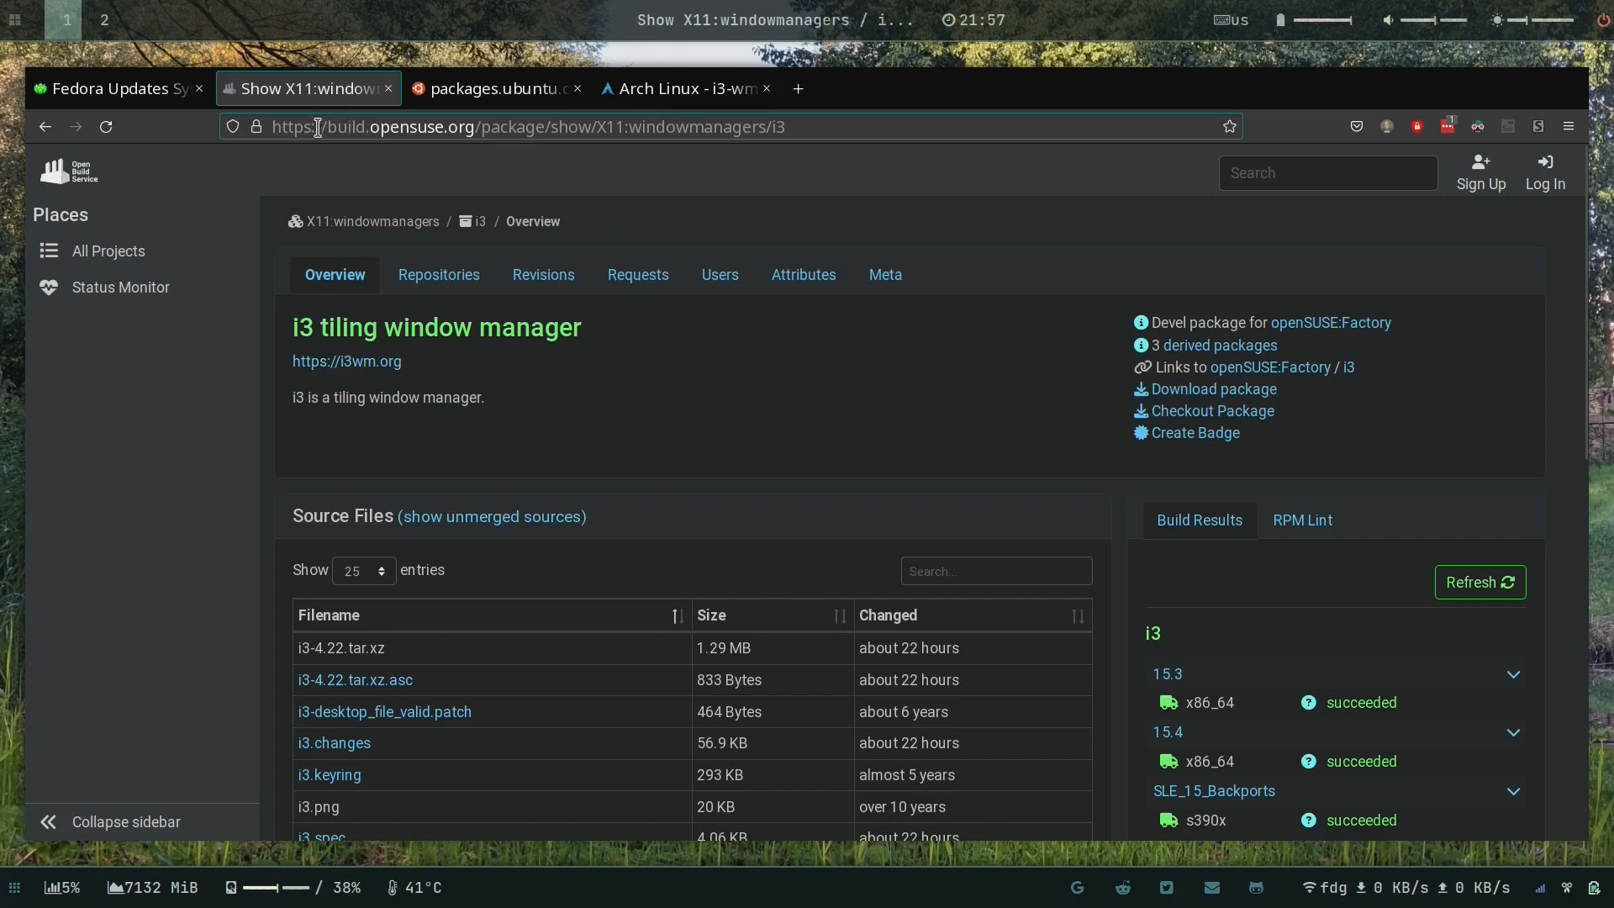
pyautogui.scroll(-3)
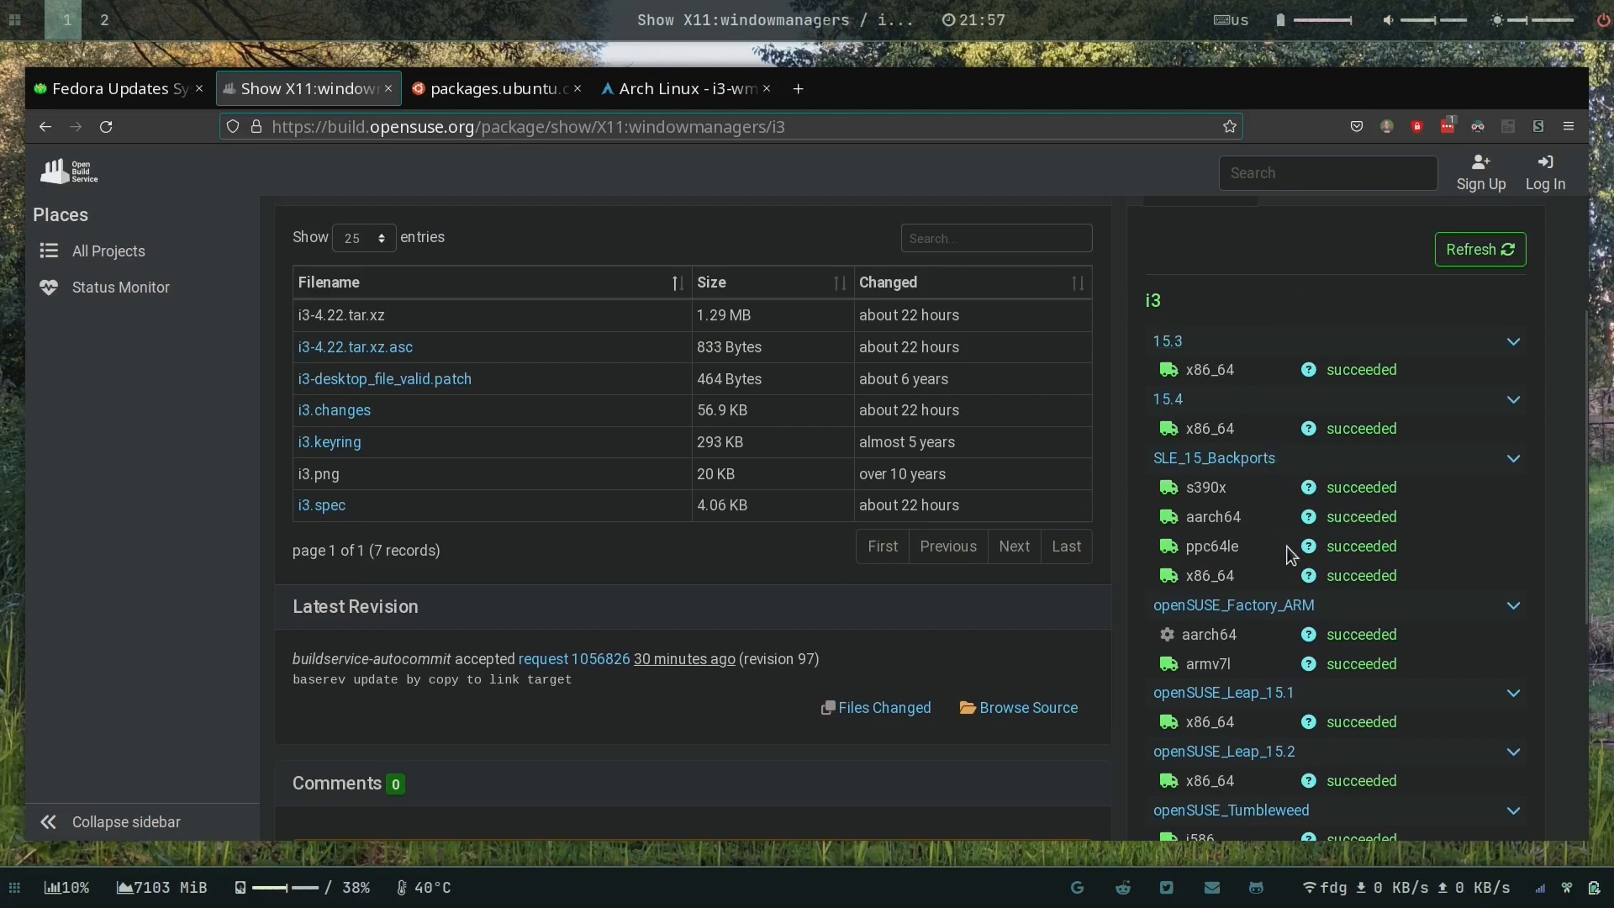
pyautogui.scroll(3)
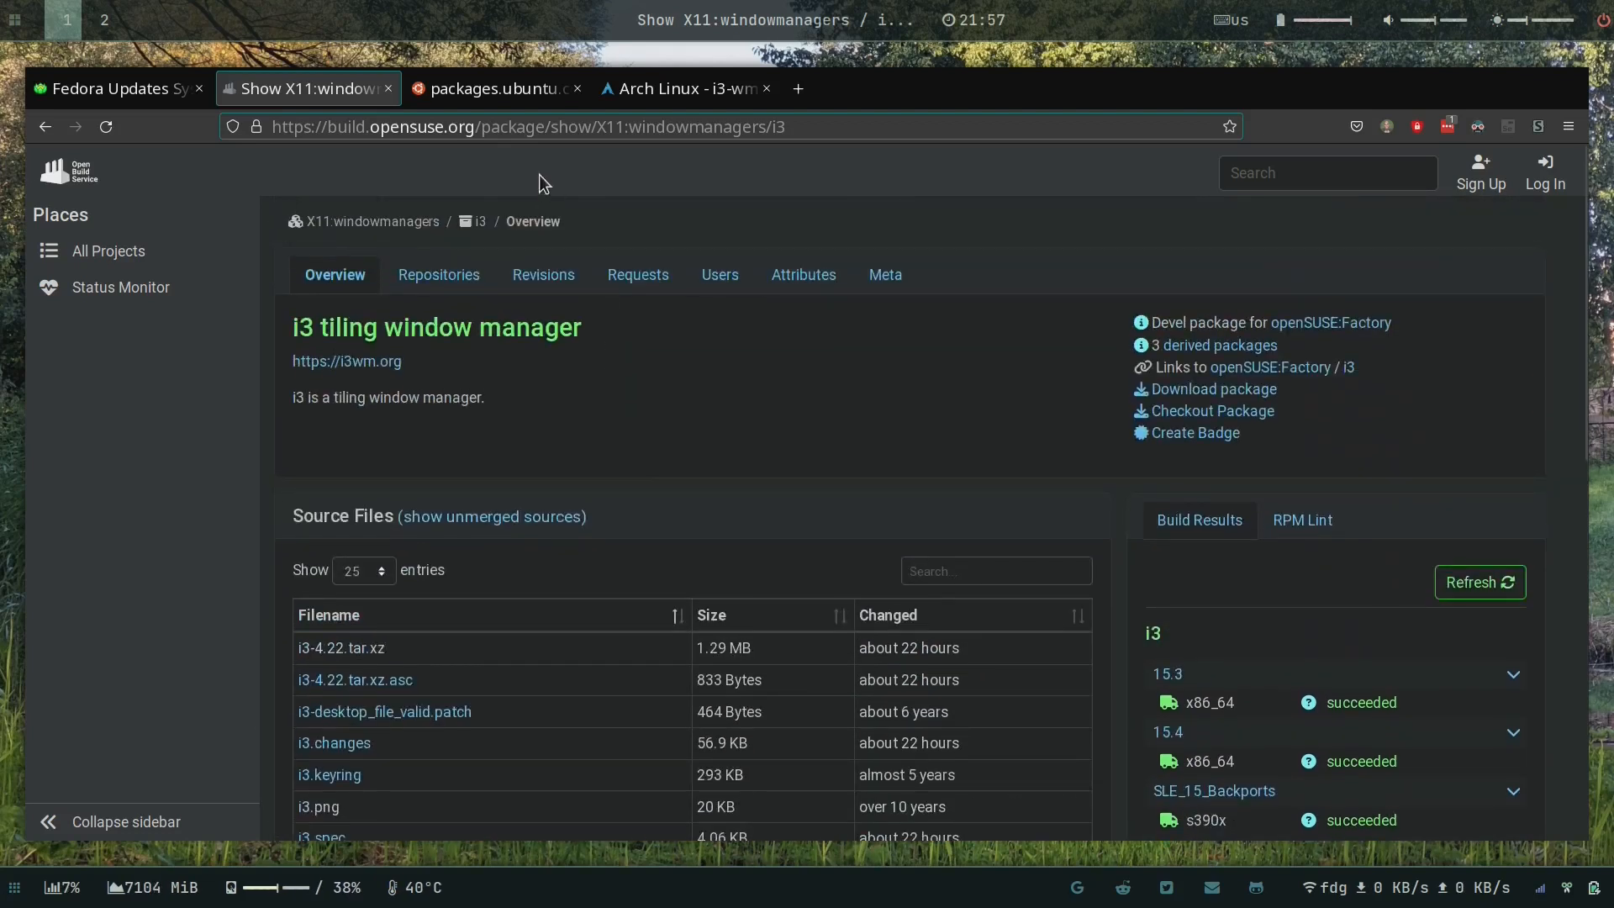
pyautogui.click(495, 89)
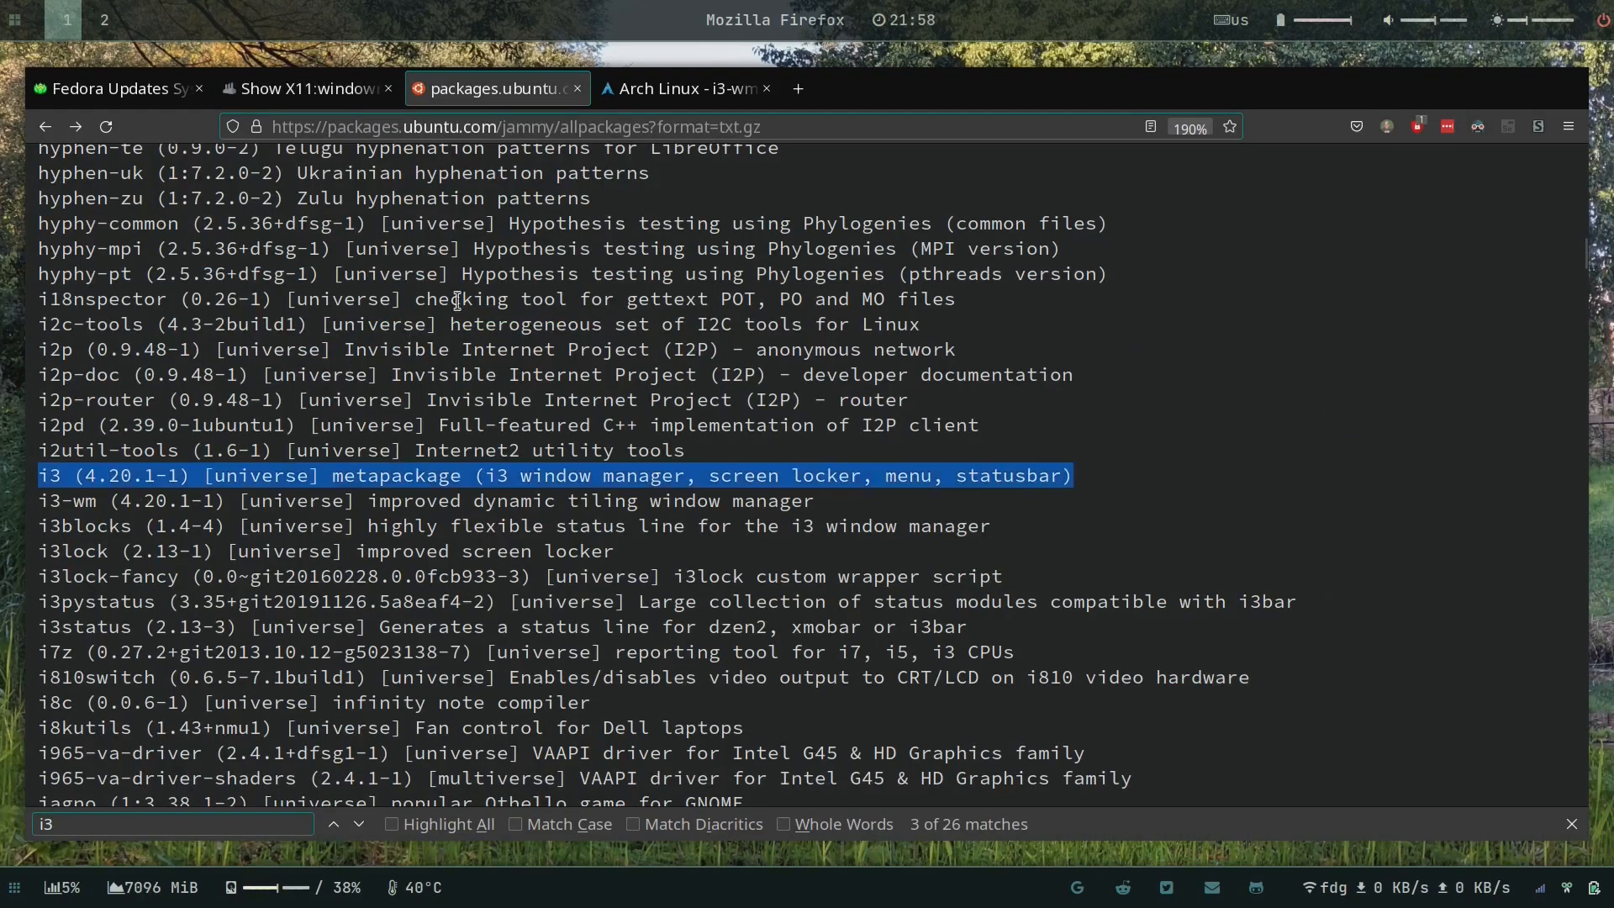
pyautogui.moveTo(39, 498)
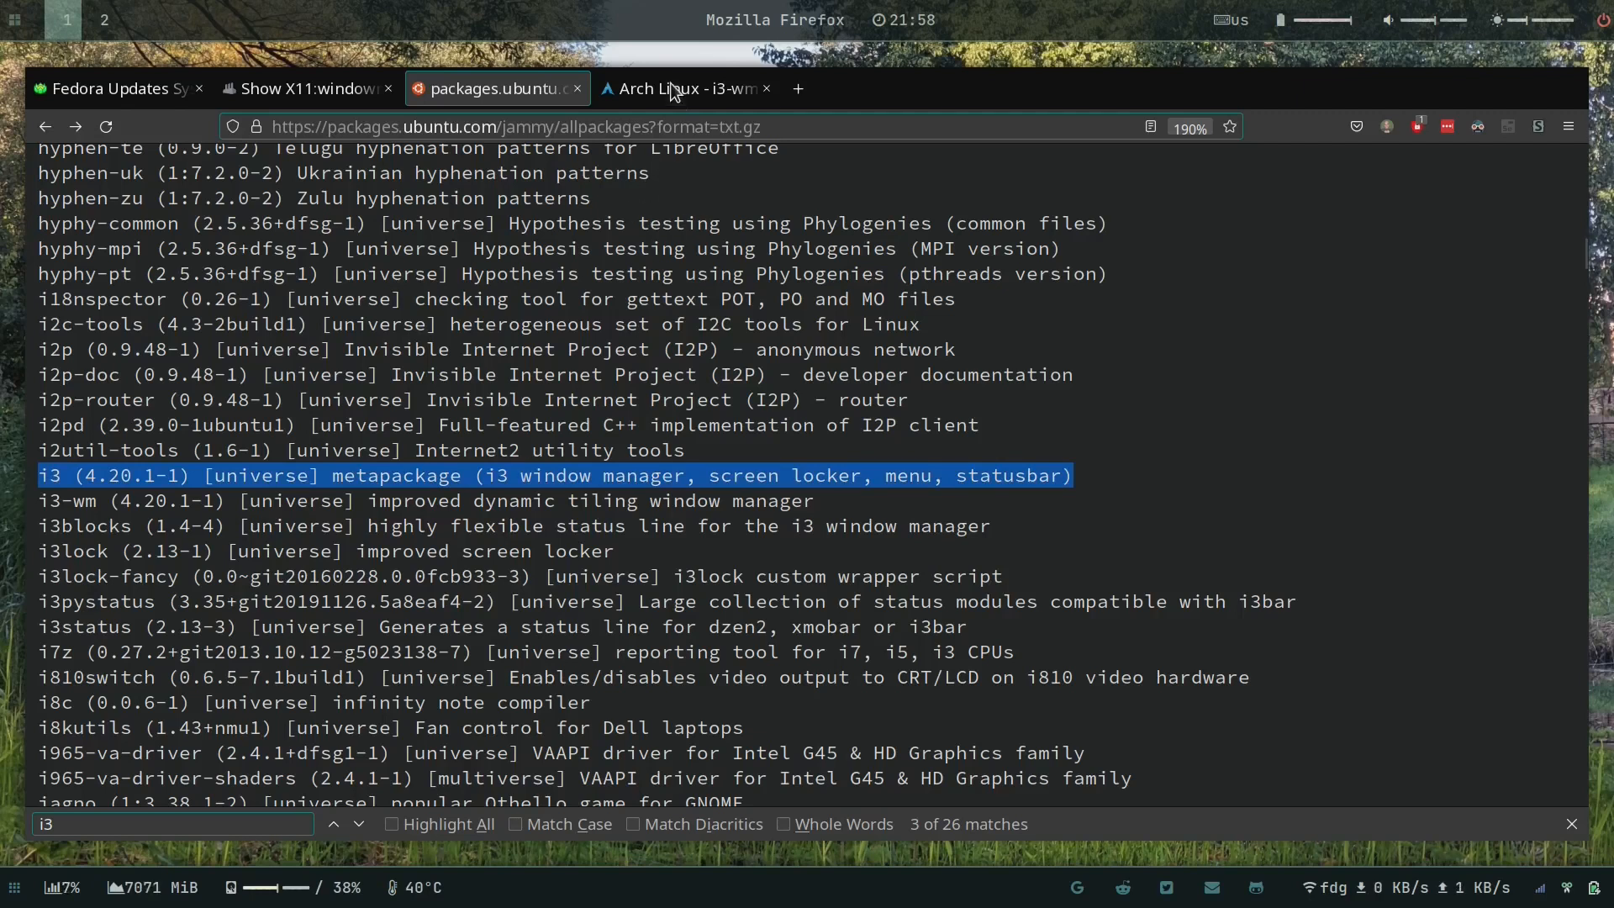
# Step: Move from the Ubuntu jammy list to the Arch Linux i3-wm 4.22-2 package page
pyautogui.click(684, 89)
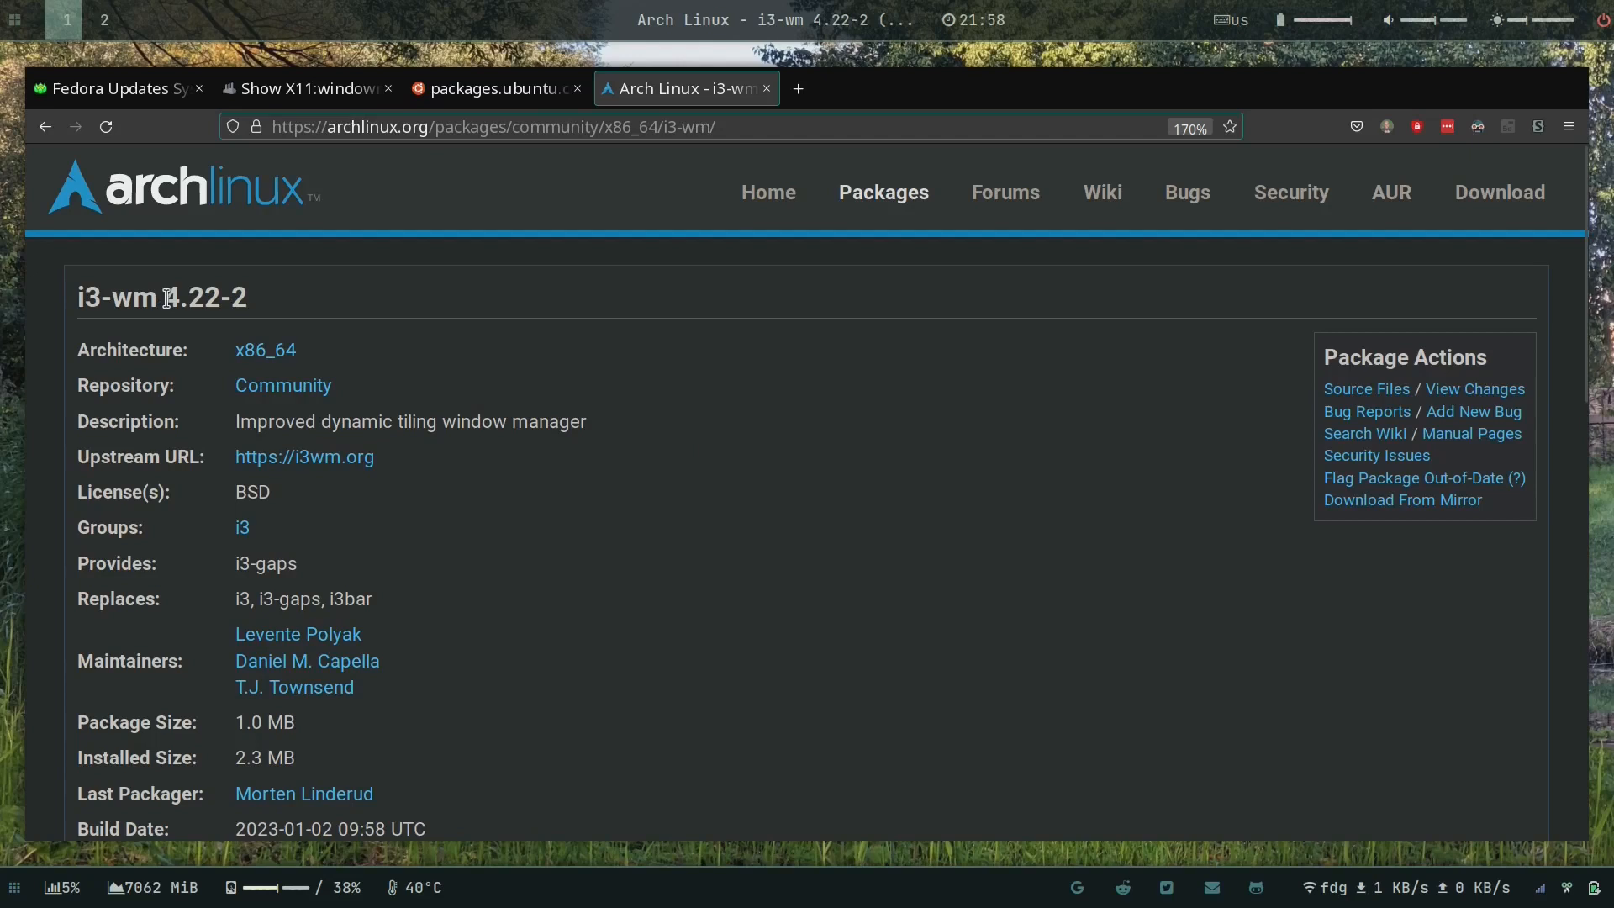
# Step: Highlight the i3-wm 4.22 version on Arch, then return to the openSUSE i3 overview
pyautogui.doubleClick(190, 298)
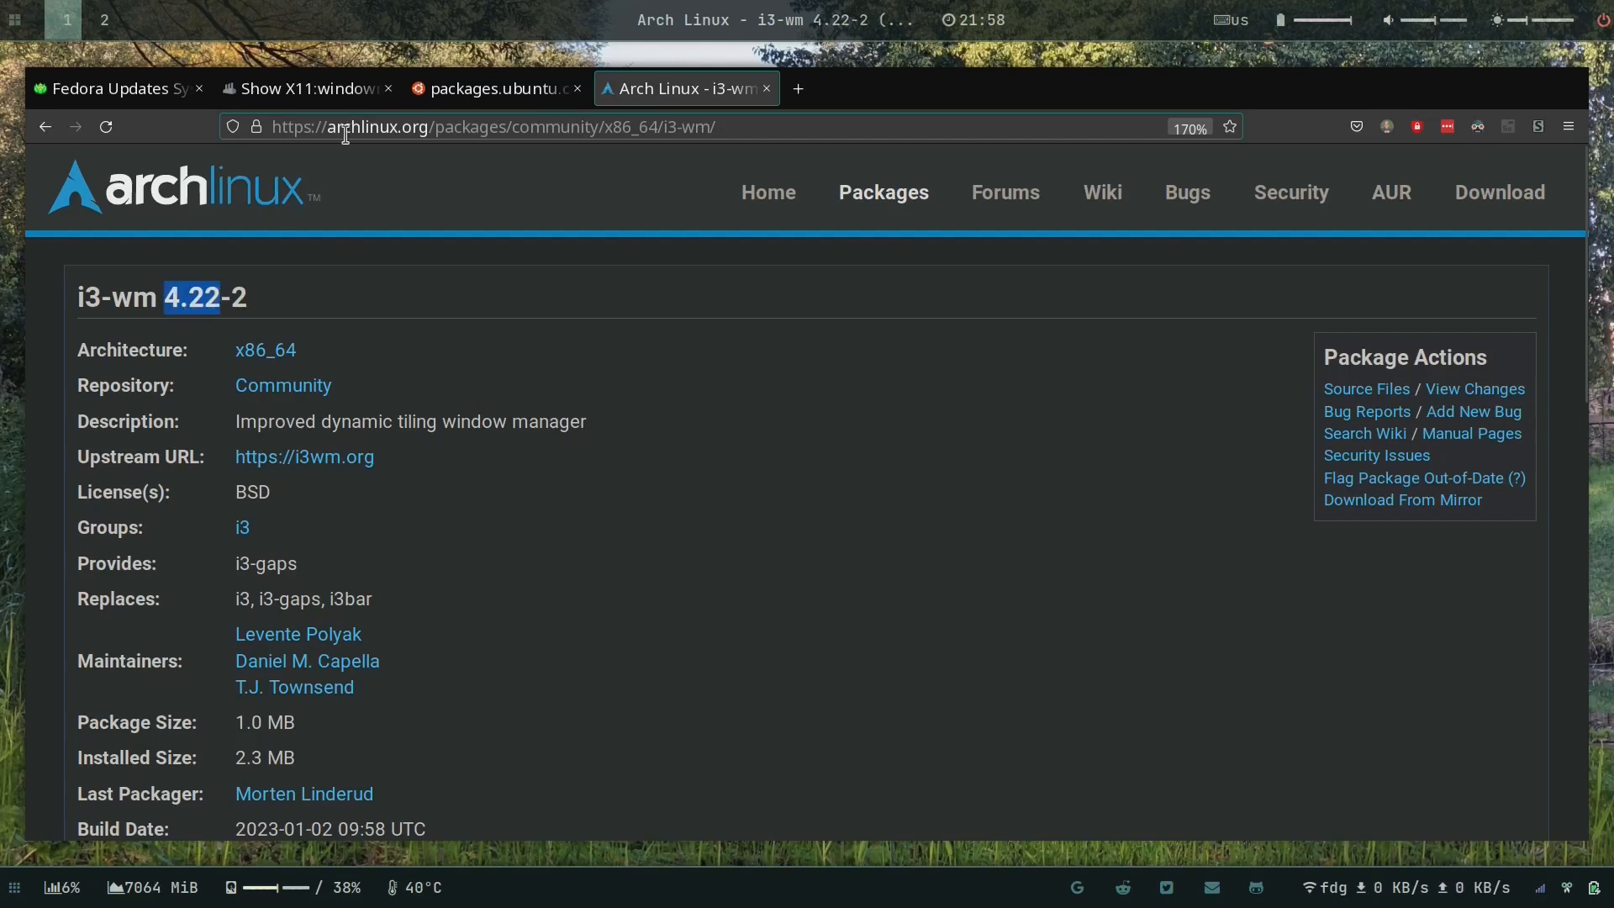
pyautogui.scroll(-3)
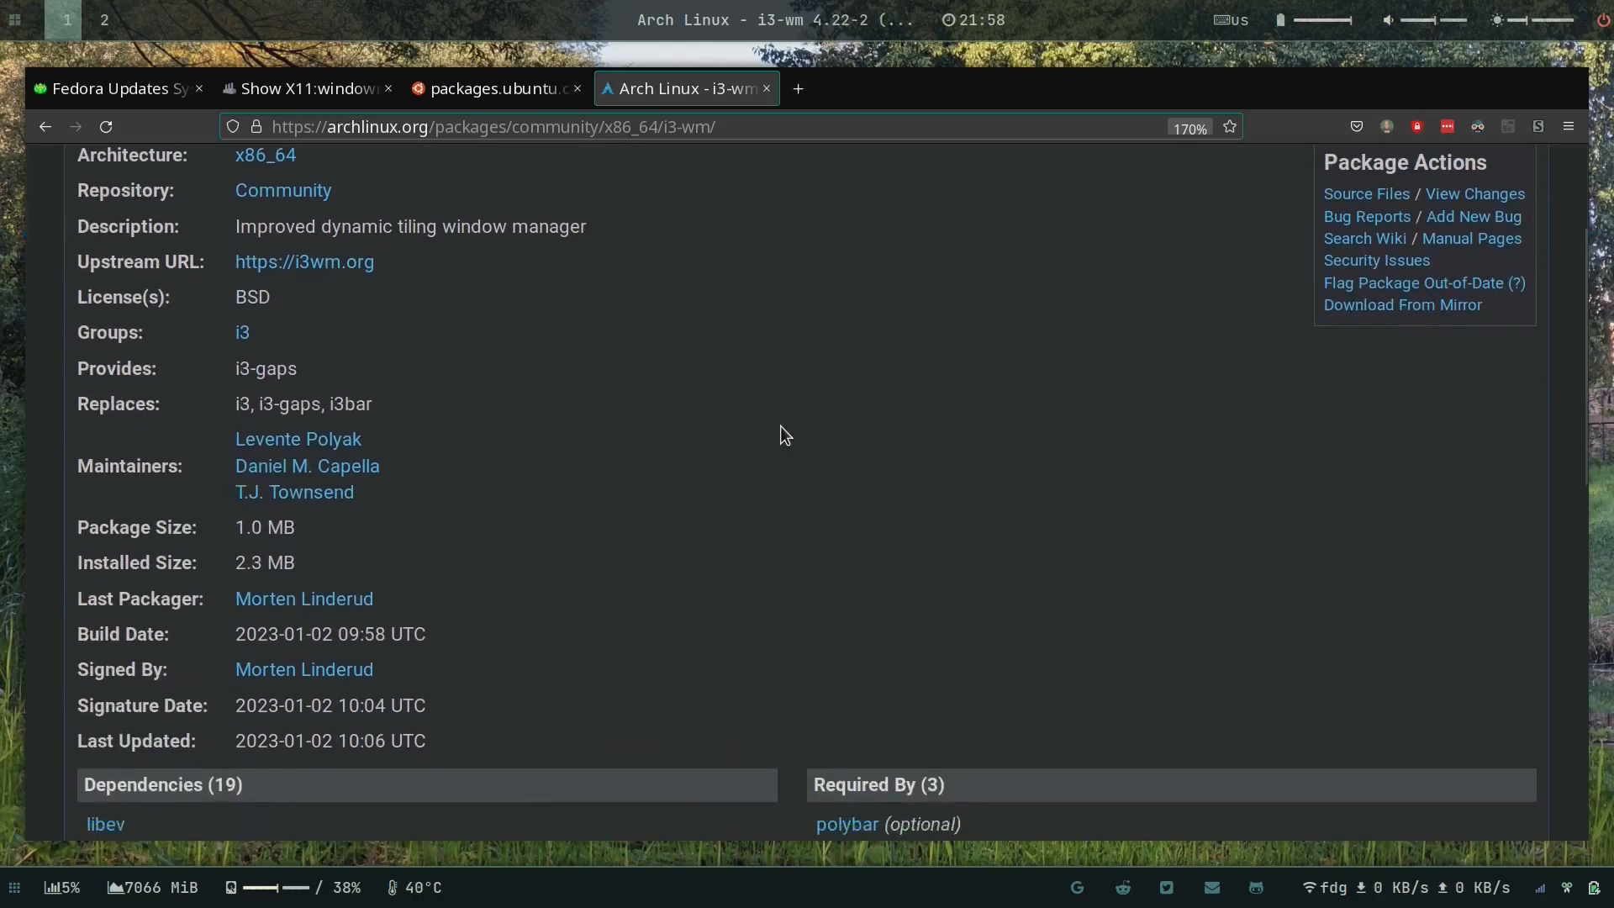
pyautogui.scroll(-3)
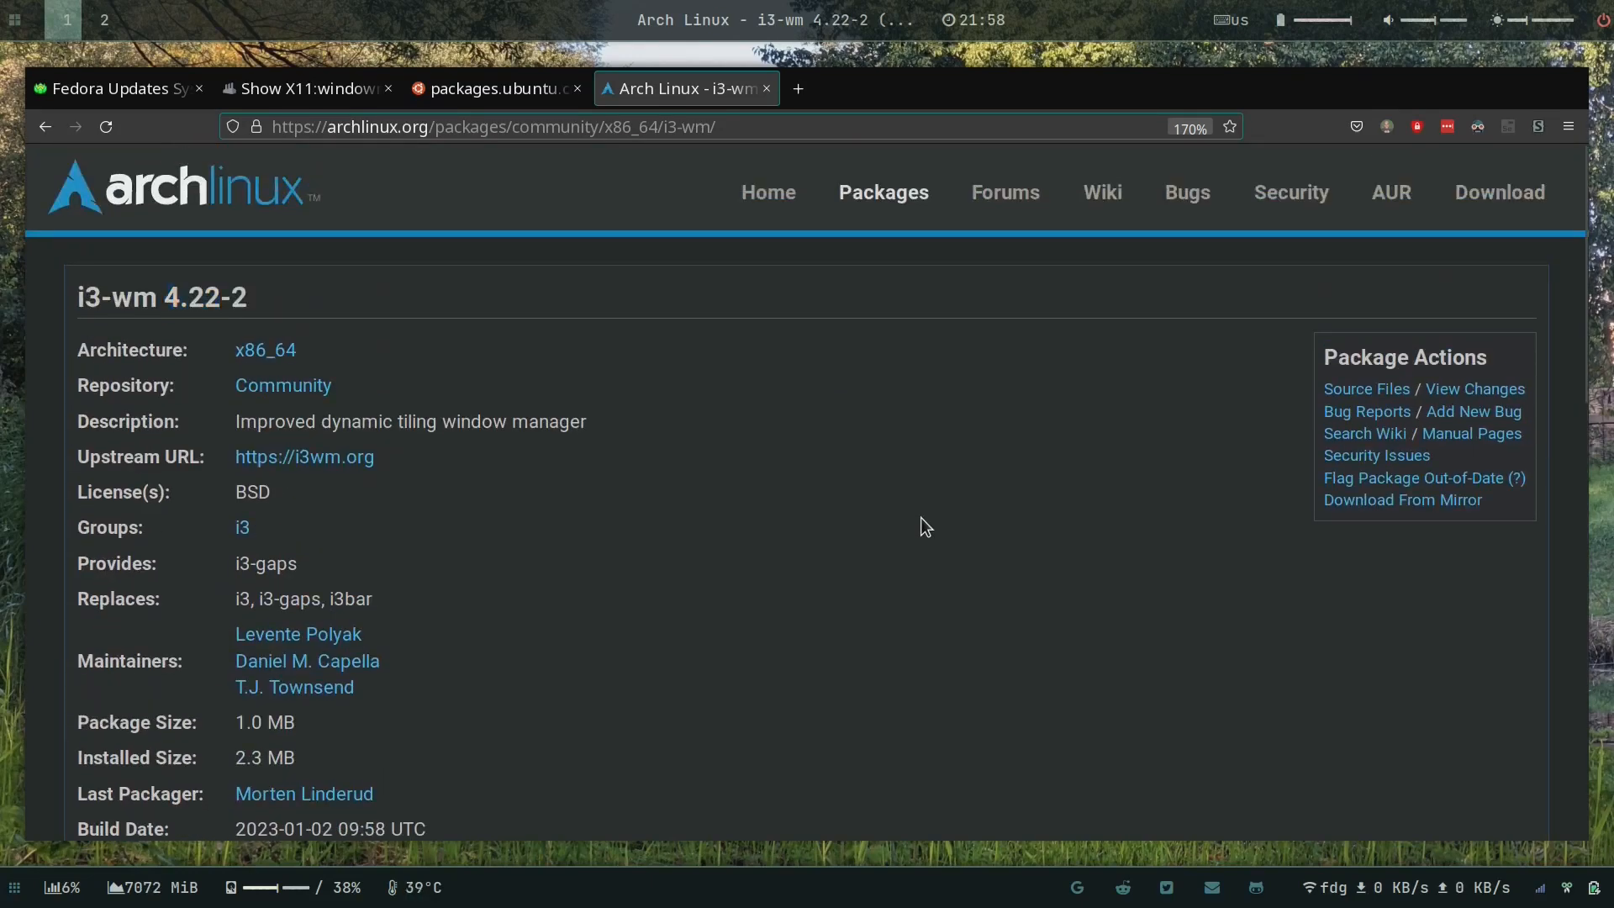
pyautogui.moveTo(557, 87)
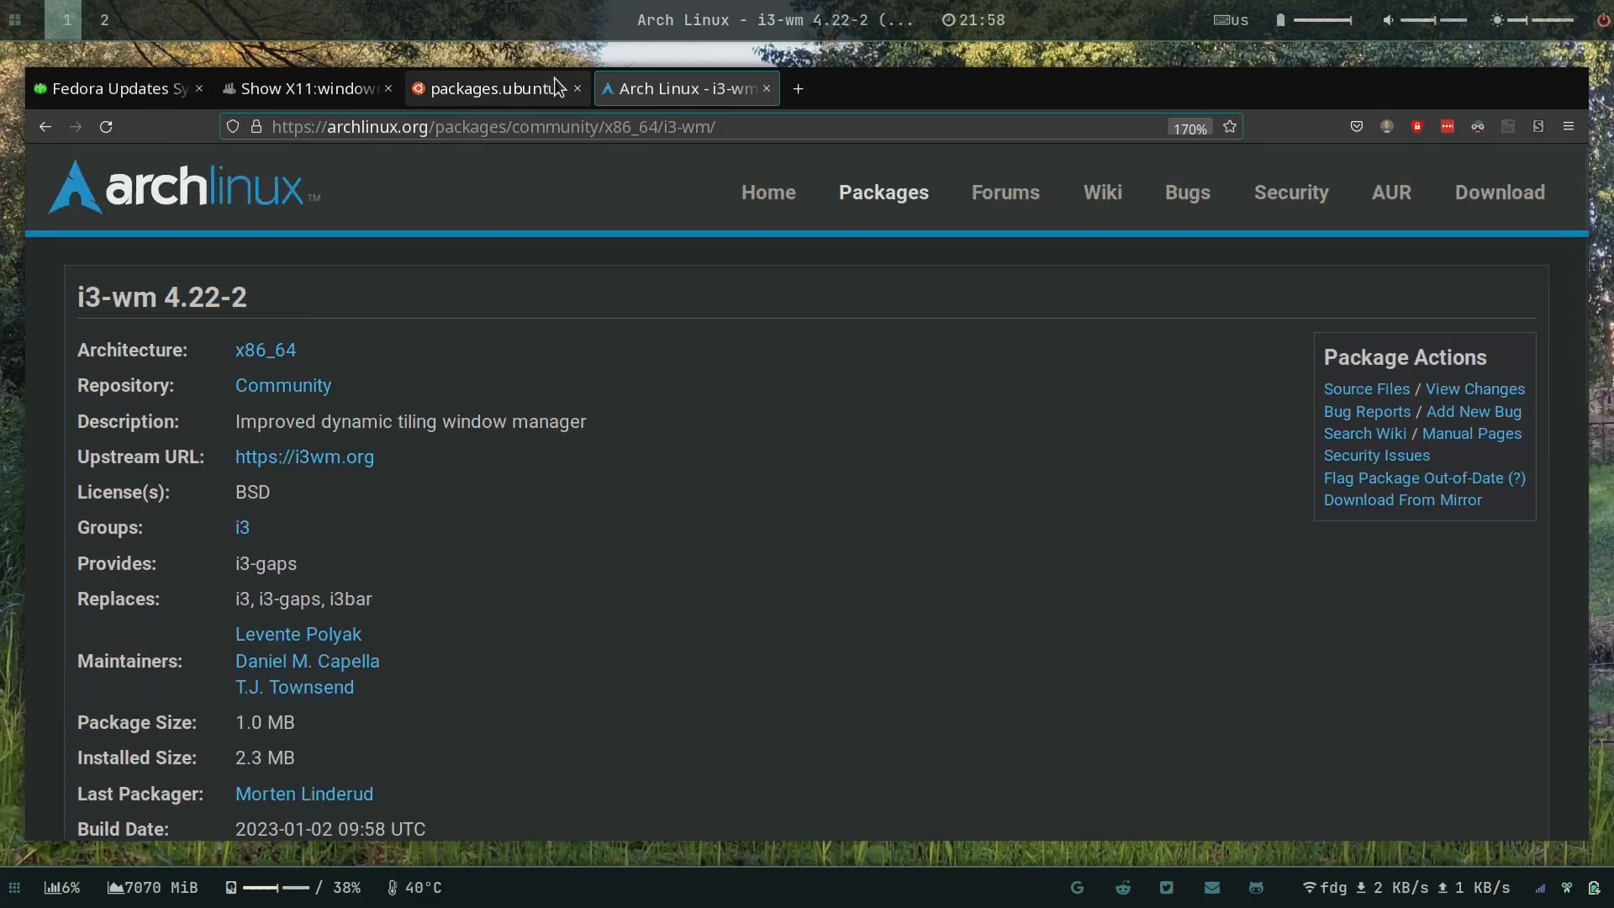
pyautogui.click(306, 87)
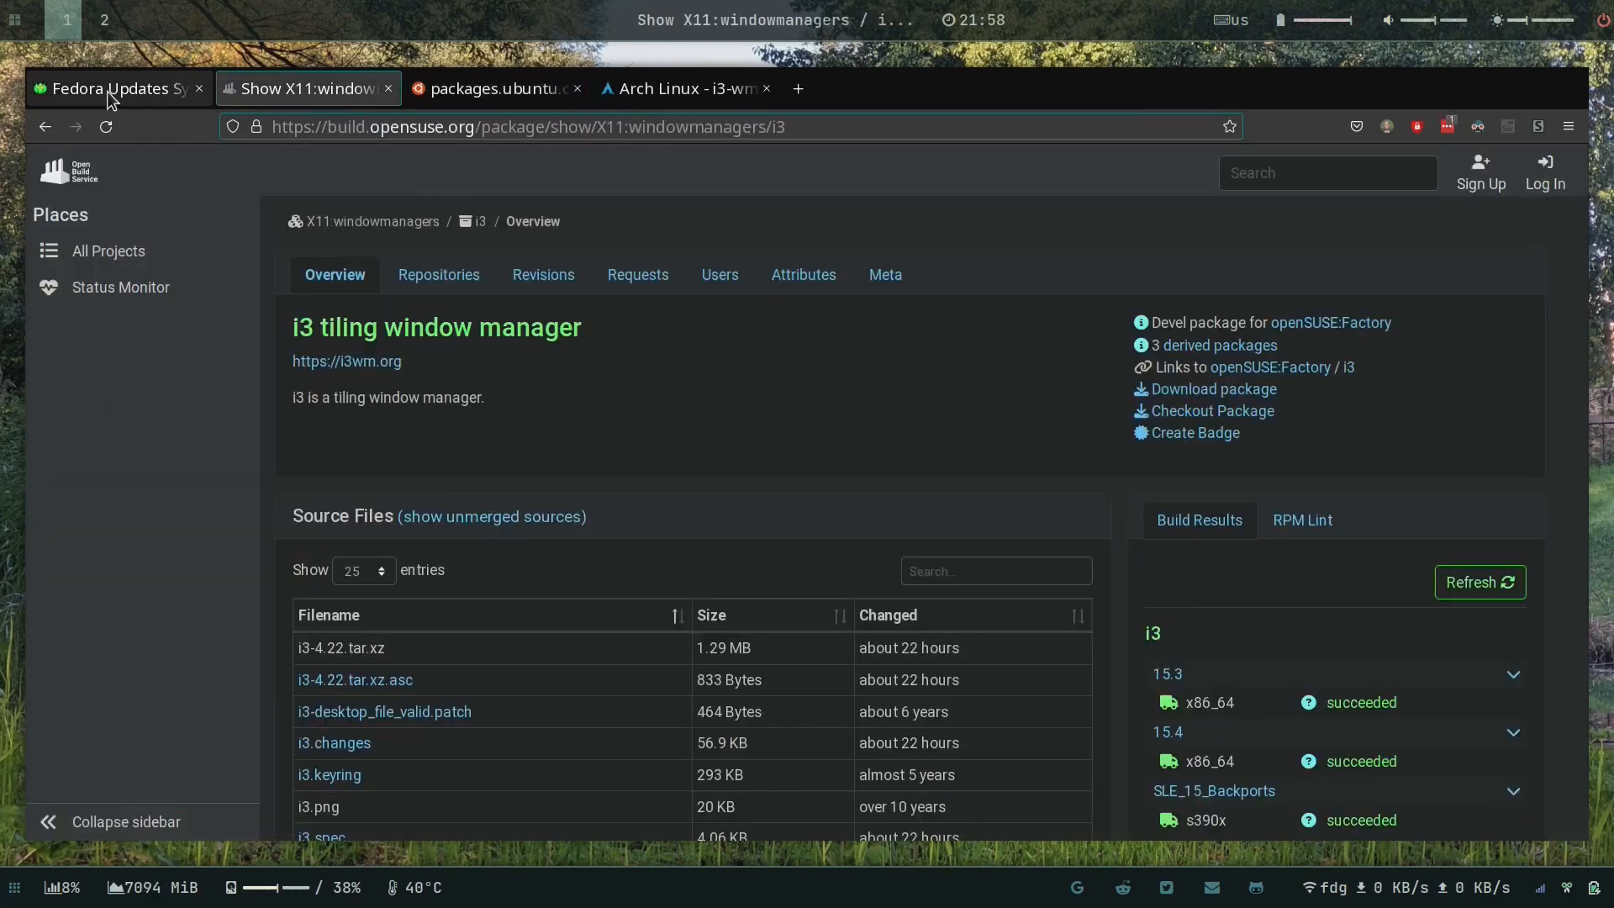